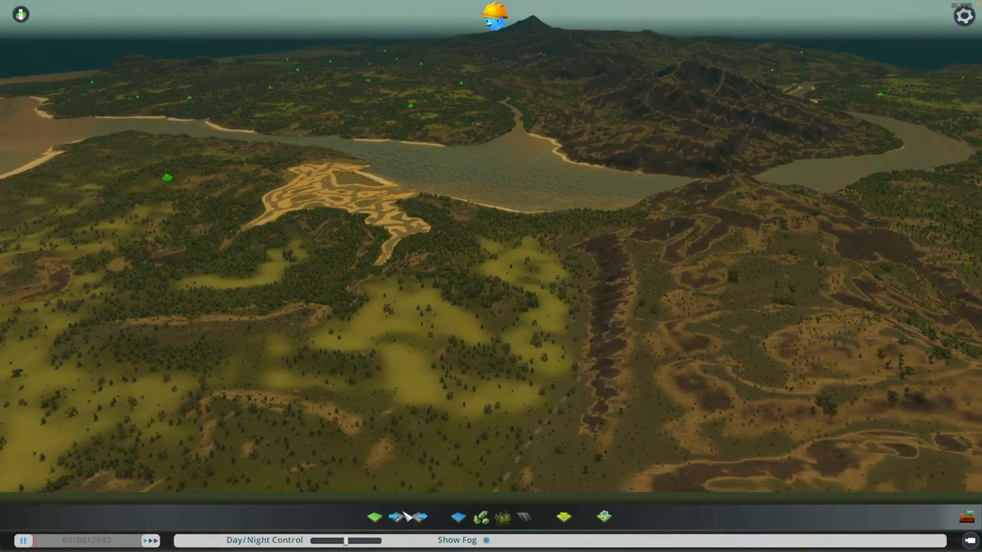
mouse_move(419, 515)
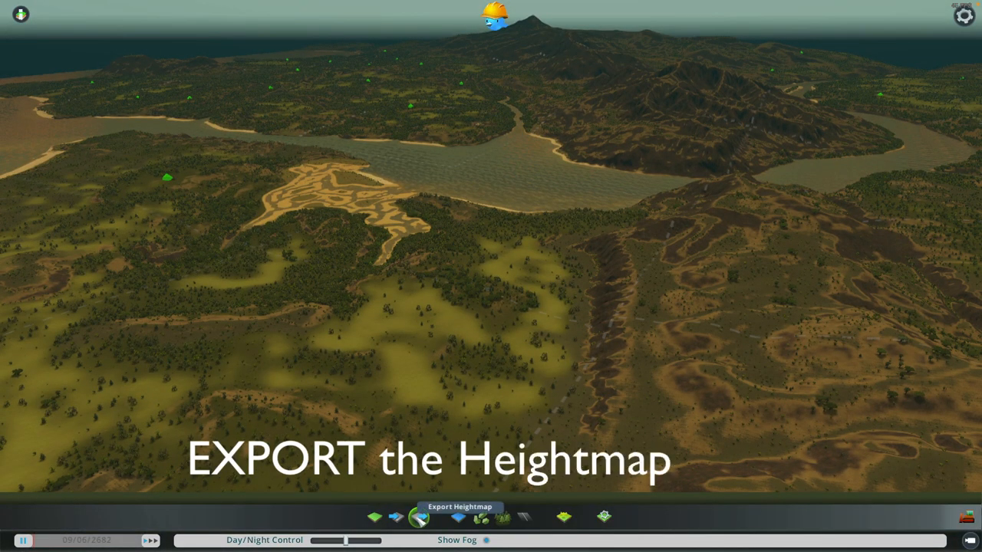
Export the Cities: Skylines map's heightmap before exploring the terrain
click(418, 515)
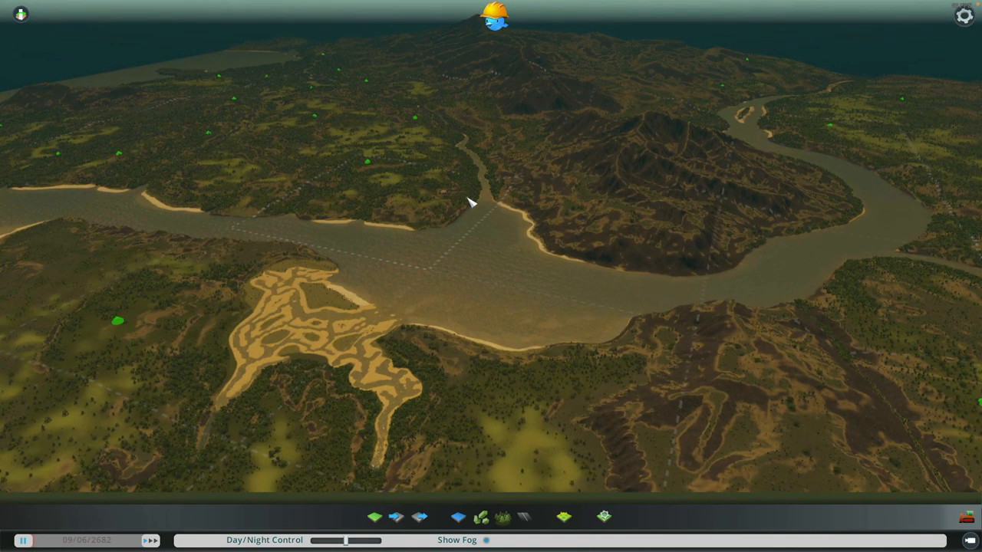
mouse_move(441, 289)
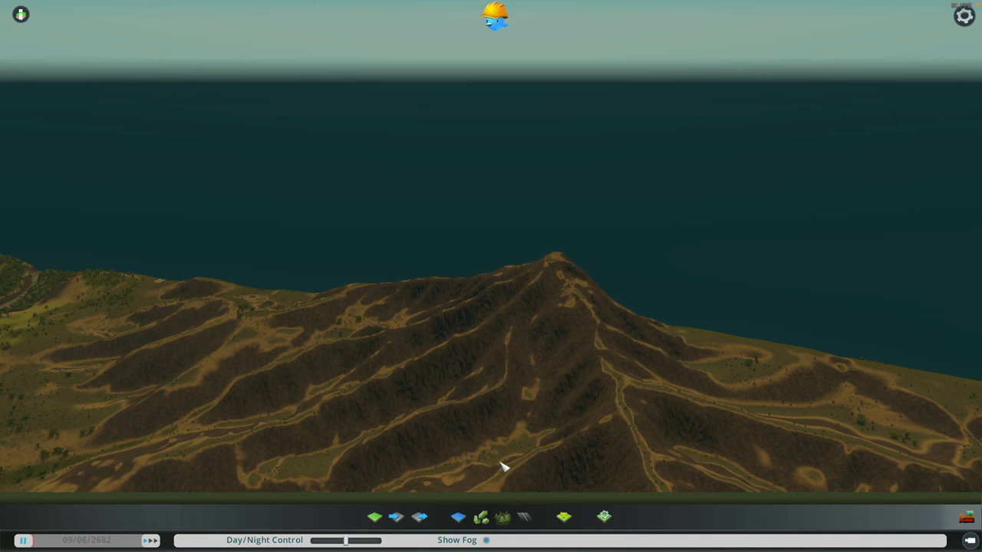
Use the Level terrain tool at brush size 50 to even out the stepped ground
click(374, 516)
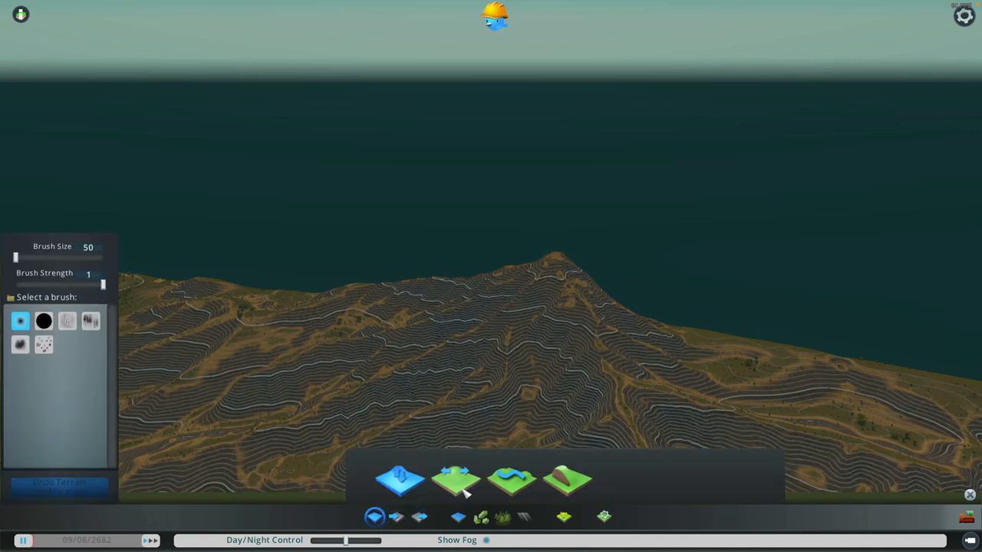
click(457, 478)
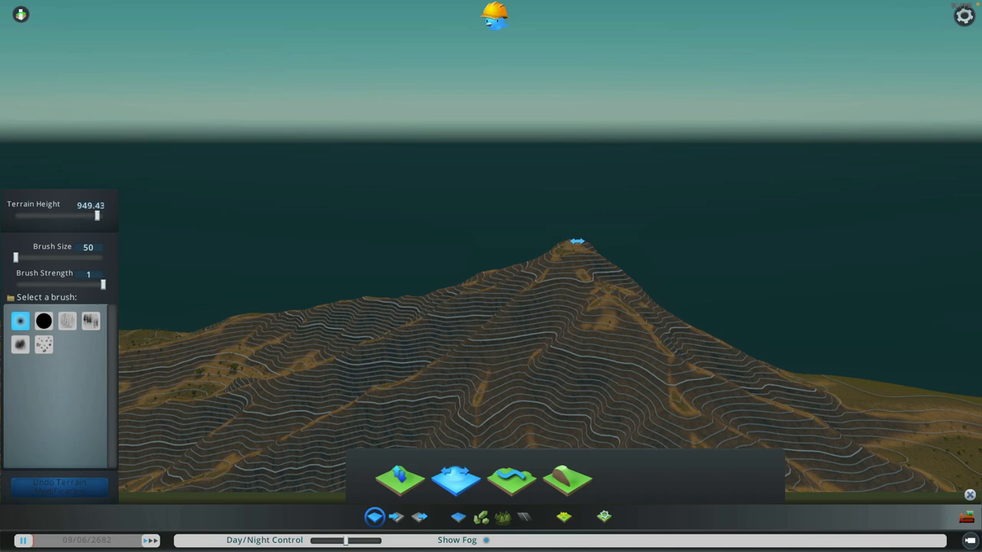
mouse_move(537, 273)
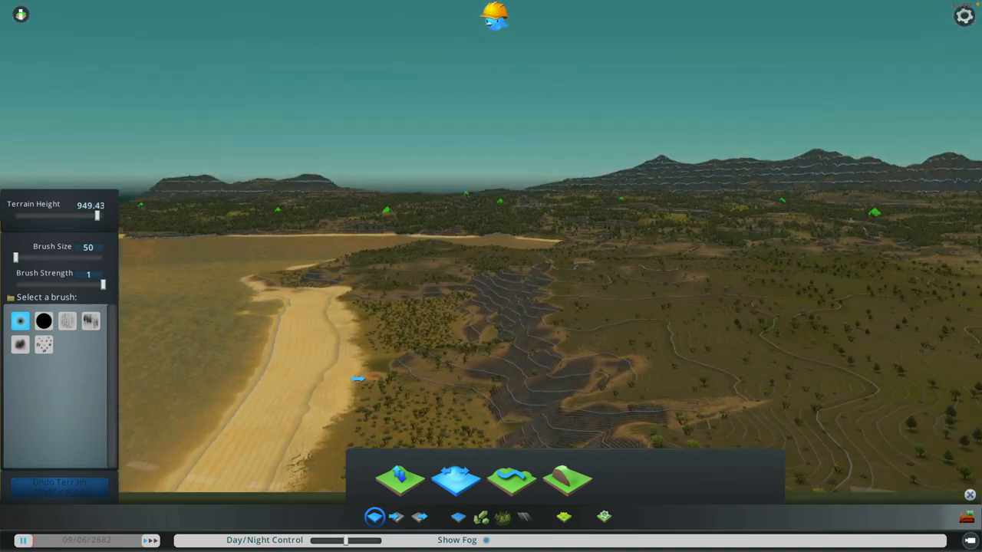
drag(95, 215, 21, 215)
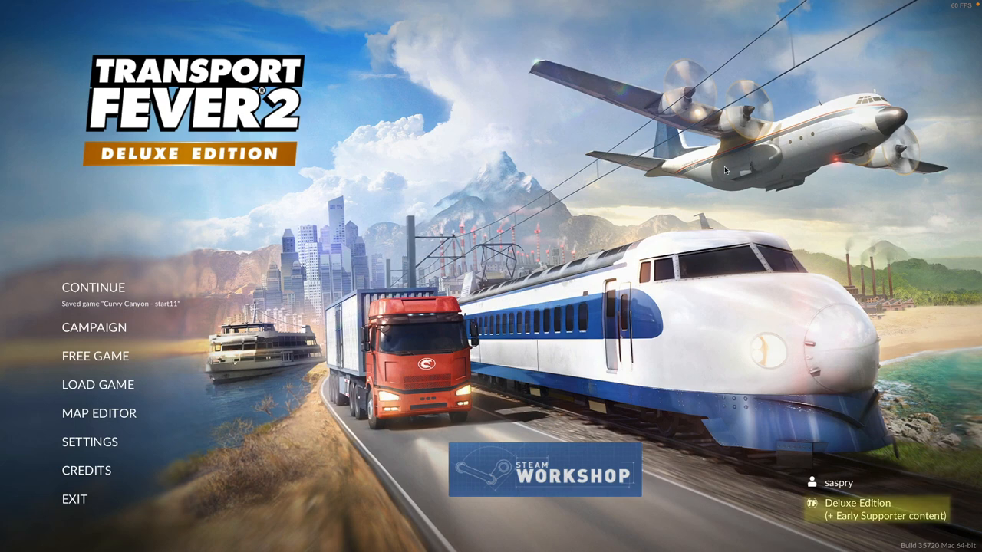
mouse_move(98, 413)
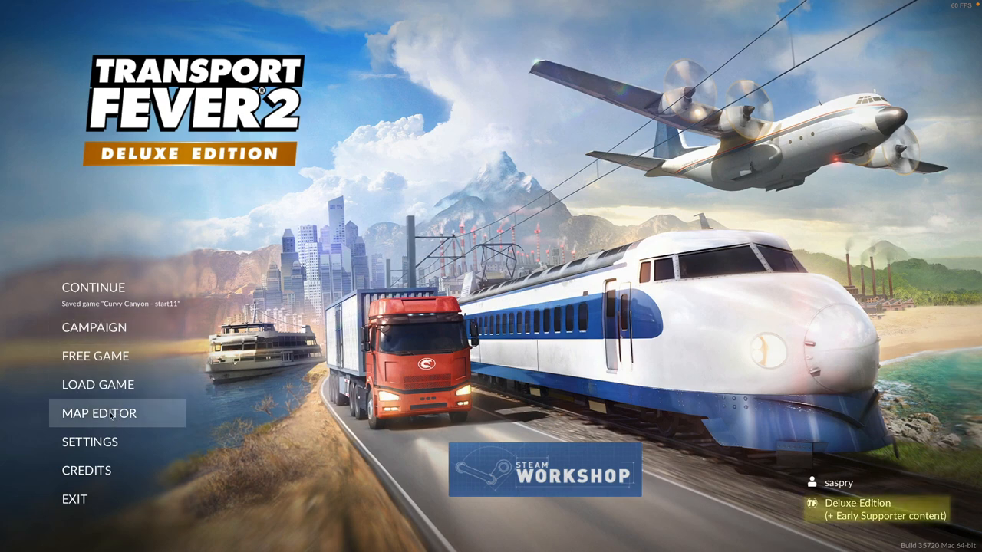
Start a new map in the Transport Fever 2 map editor
click(99, 413)
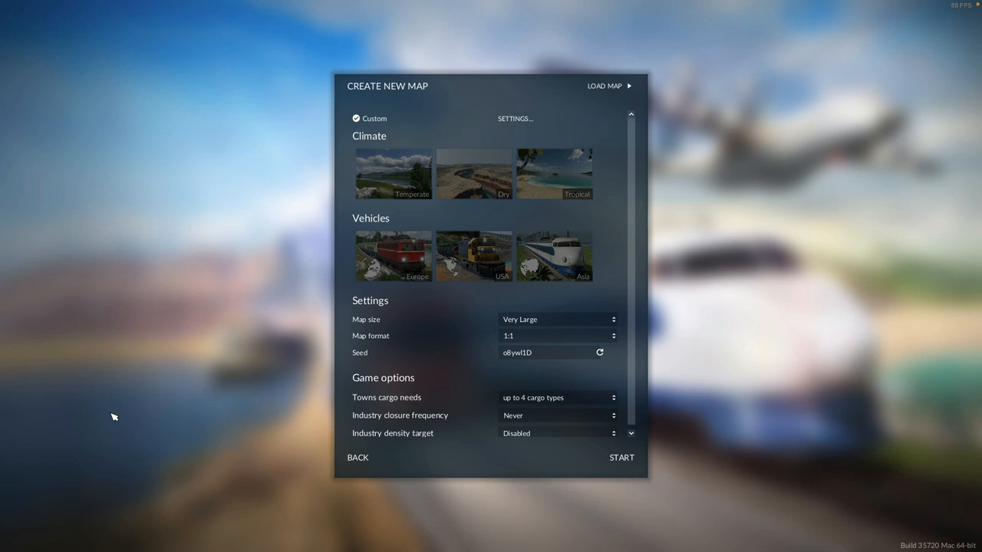
mouse_move(516, 319)
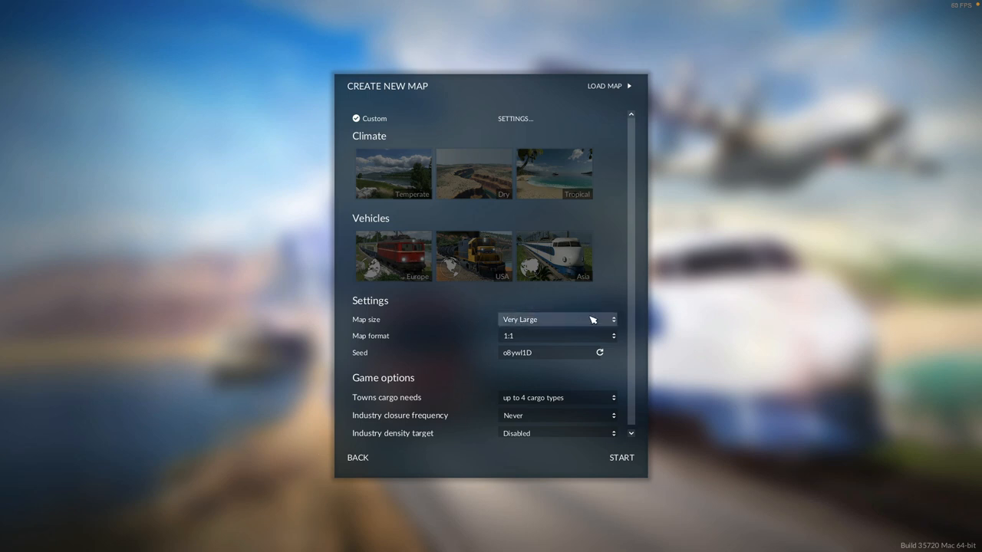
mouse_move(518, 336)
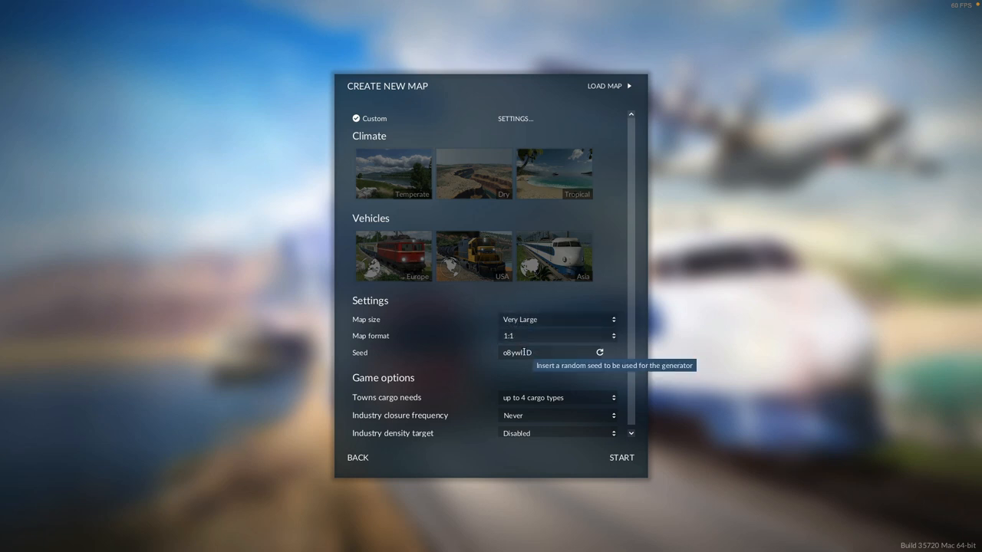
mouse_move(543, 405)
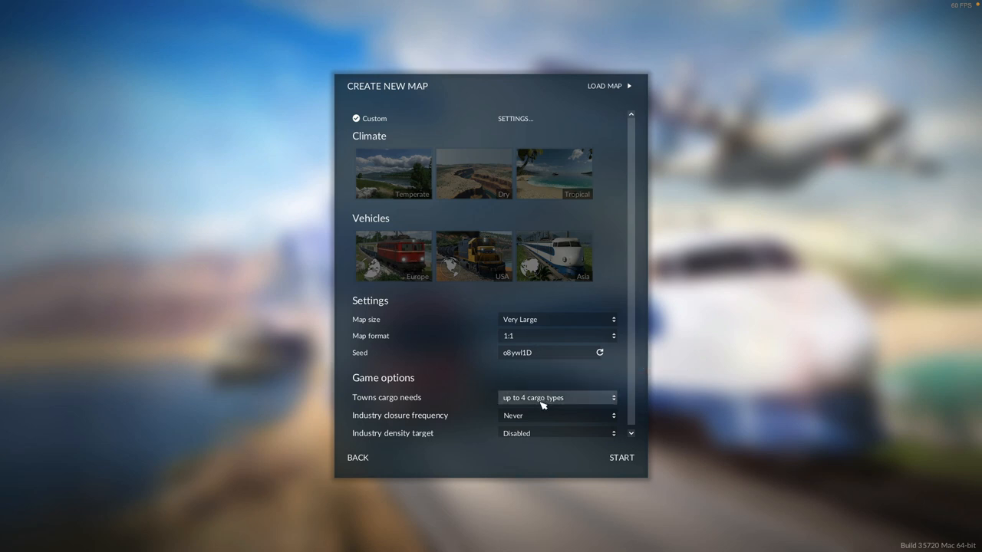
mouse_move(527, 451)
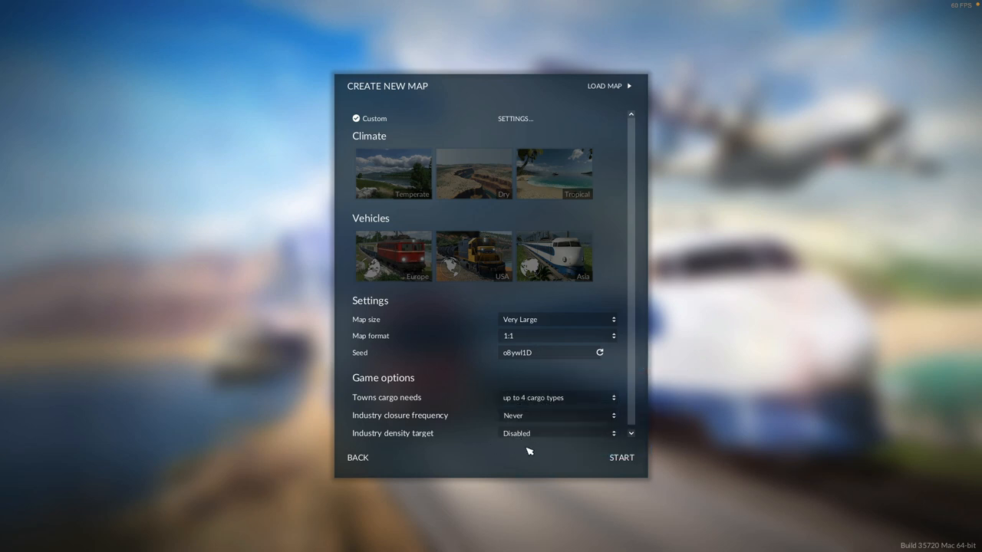
mouse_move(512, 430)
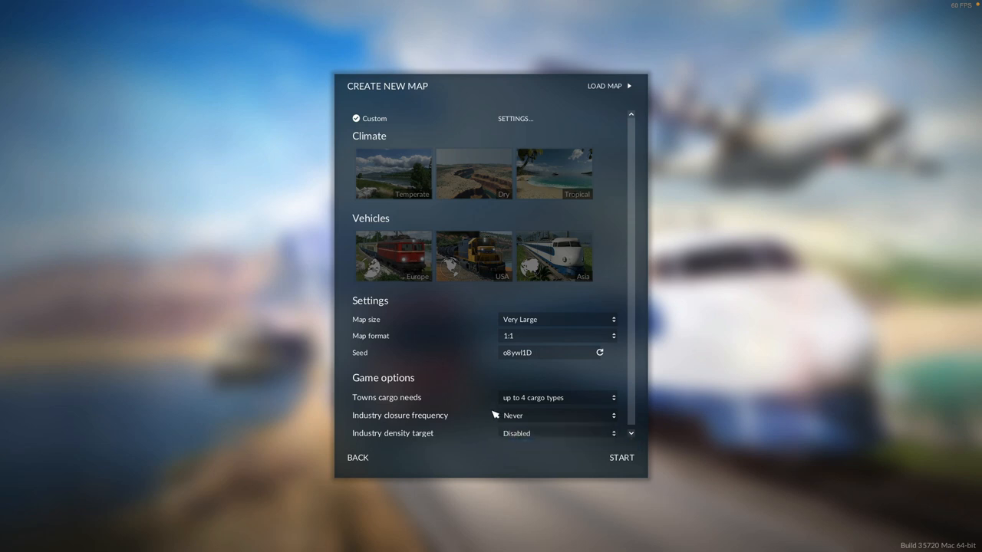
mouse_move(483, 419)
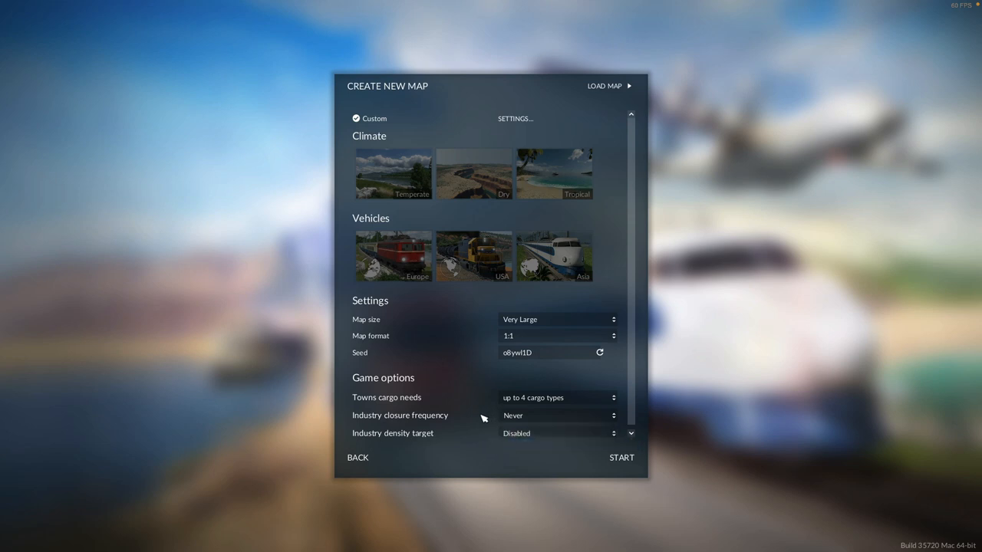
mouse_move(420, 182)
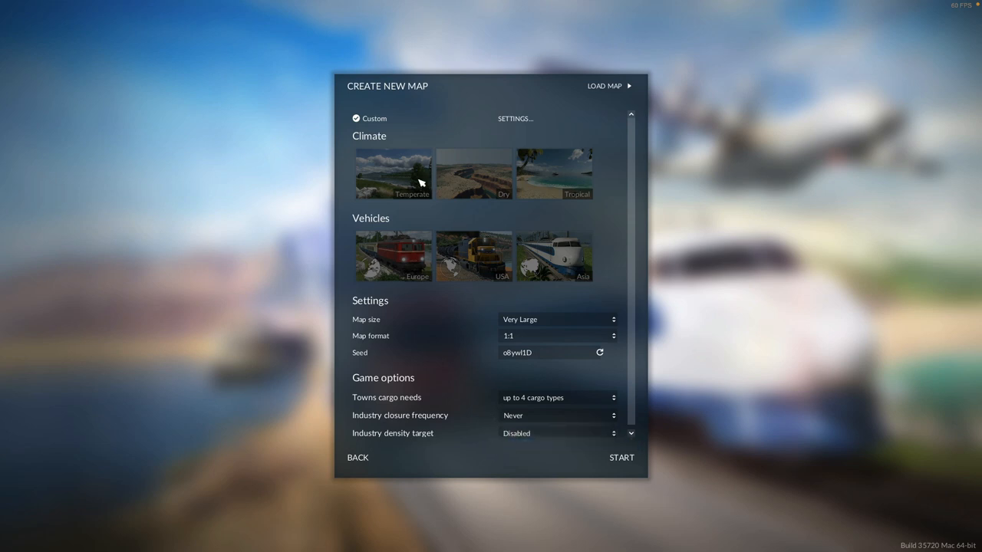
mouse_move(371, 121)
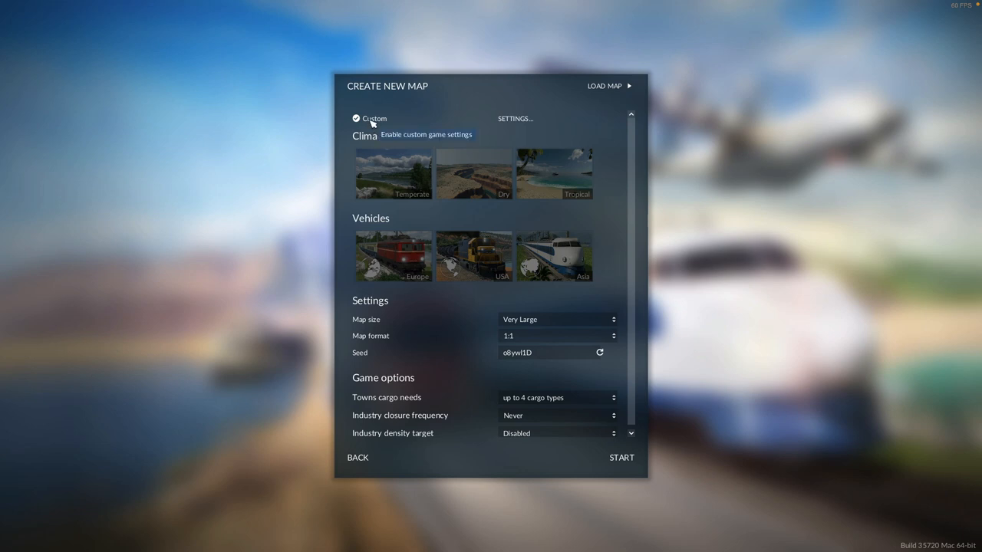
Enter the custom advanced game settings and reach the climate options
click(515, 118)
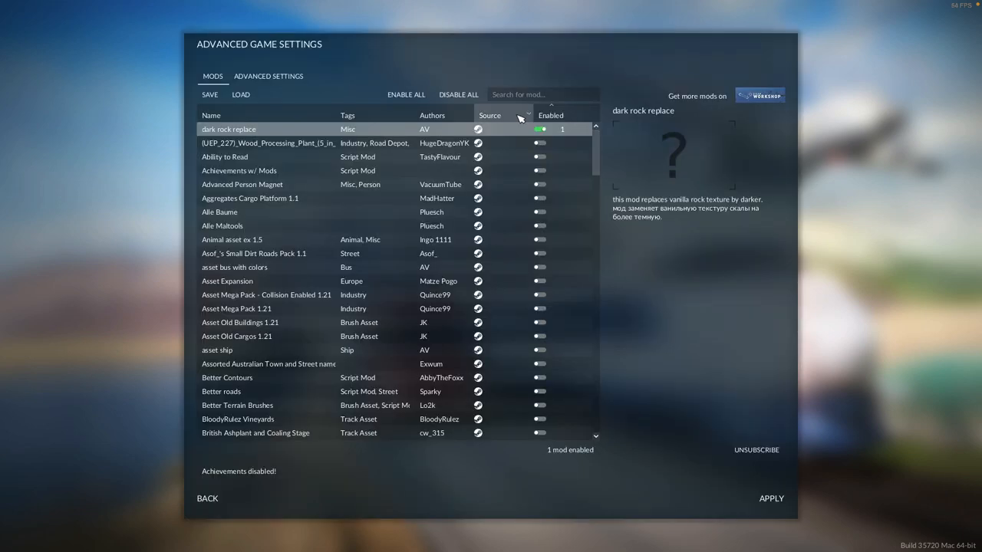
mouse_move(417, 70)
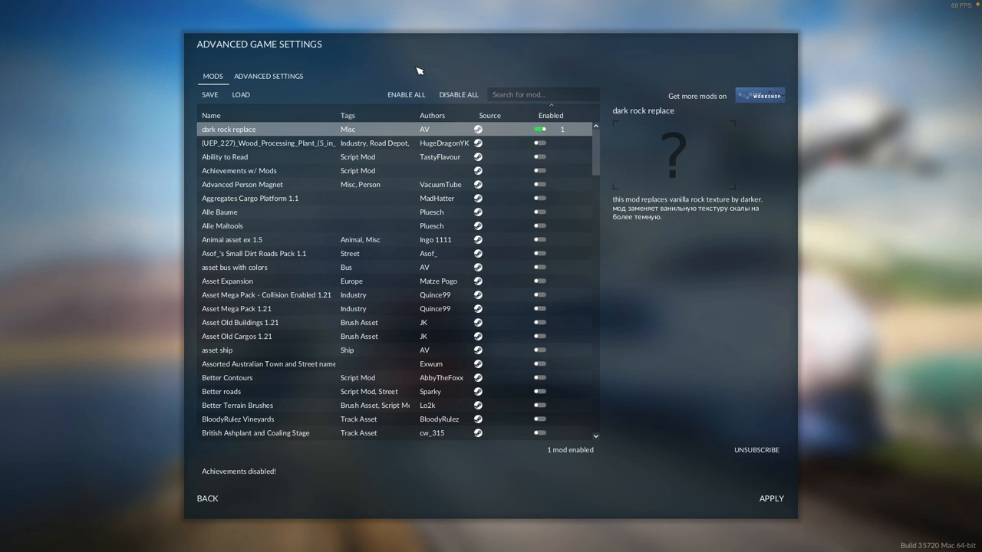
click(267, 77)
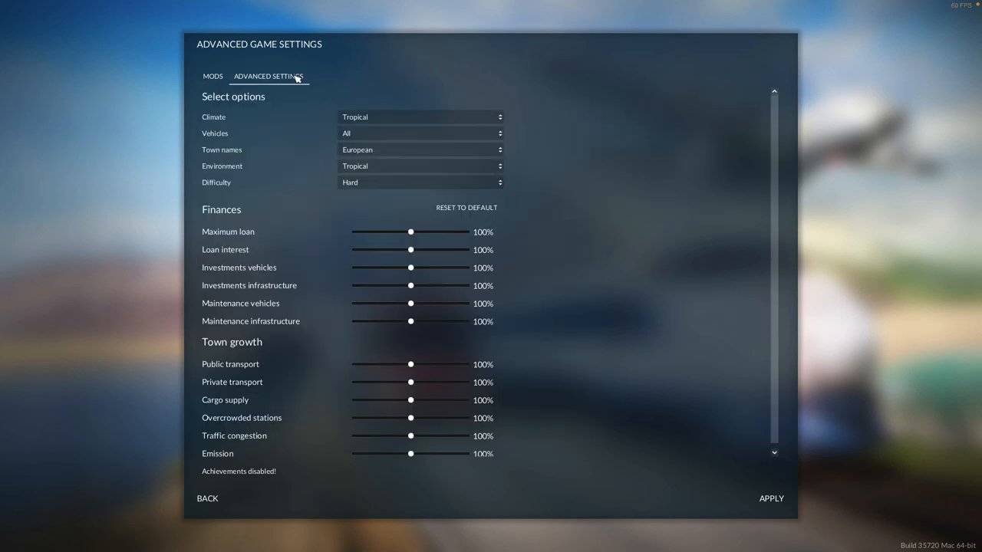
click(420, 117)
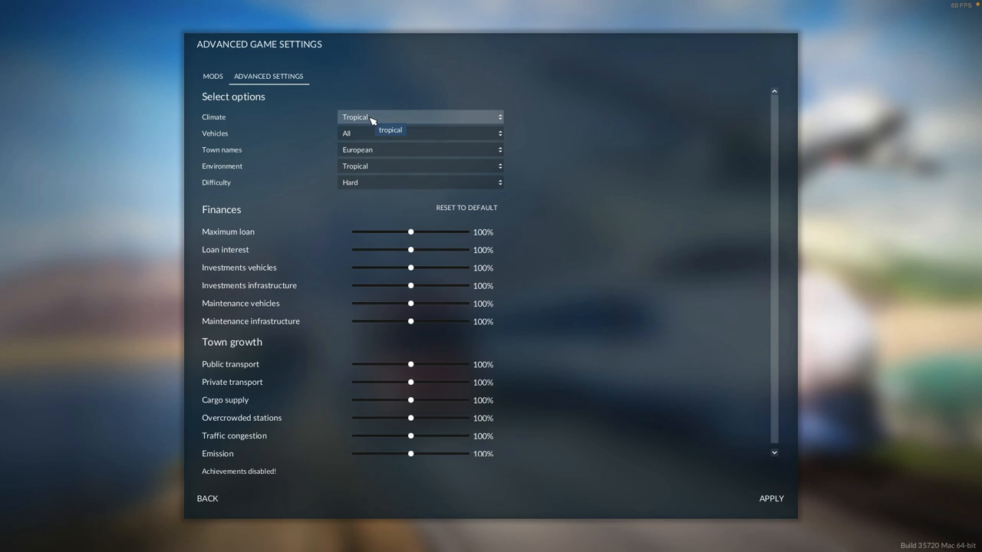
mouse_move(362, 138)
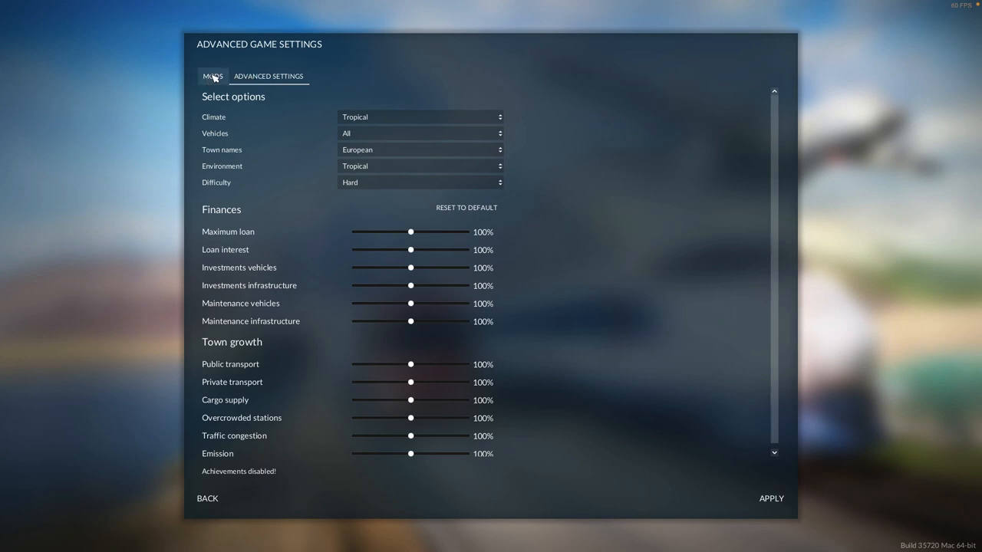
Enable Better Terrain Brushes and USA Textures Plus 1.1 in the mod list and apply
click(212, 77)
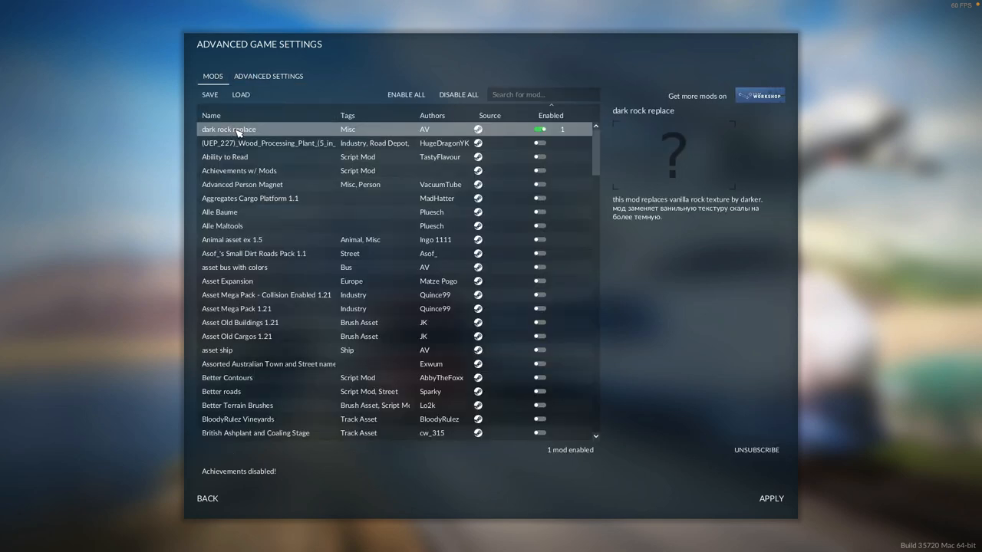
mouse_move(245, 131)
text(v)
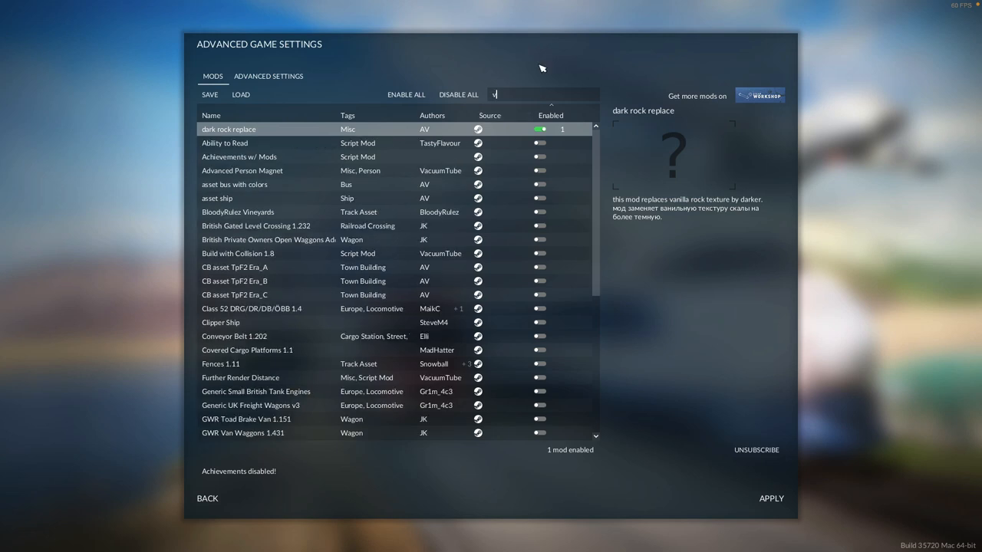
text(brushes)
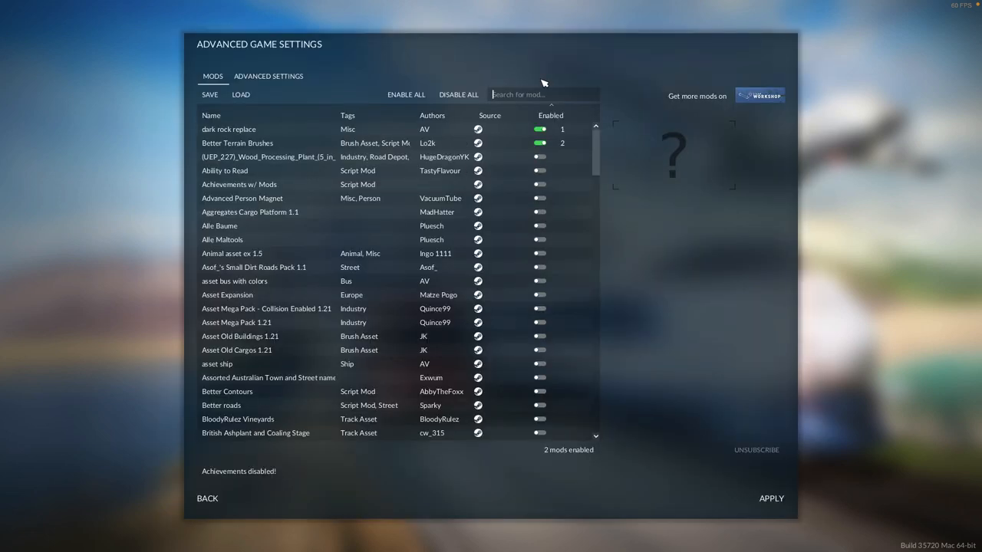
text(text)
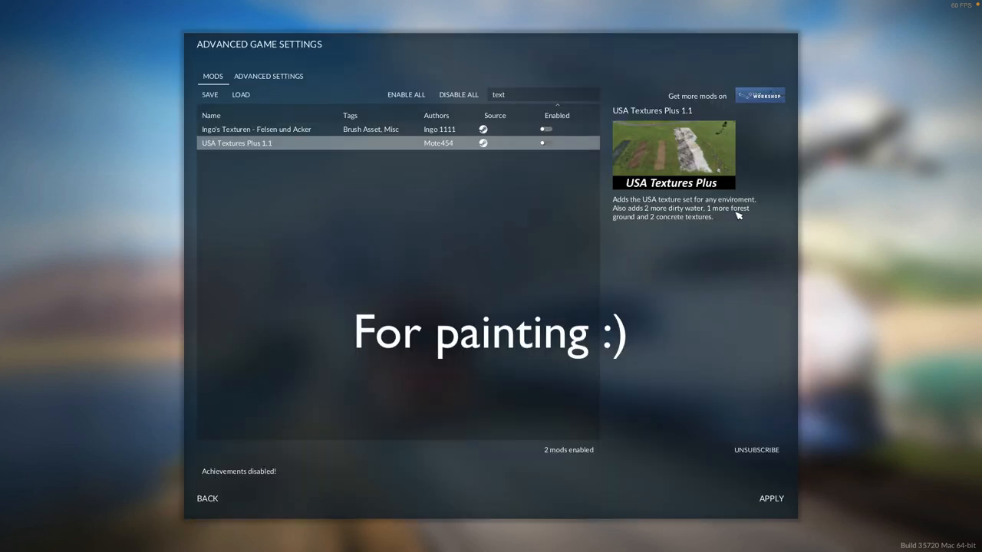
mouse_move(679, 212)
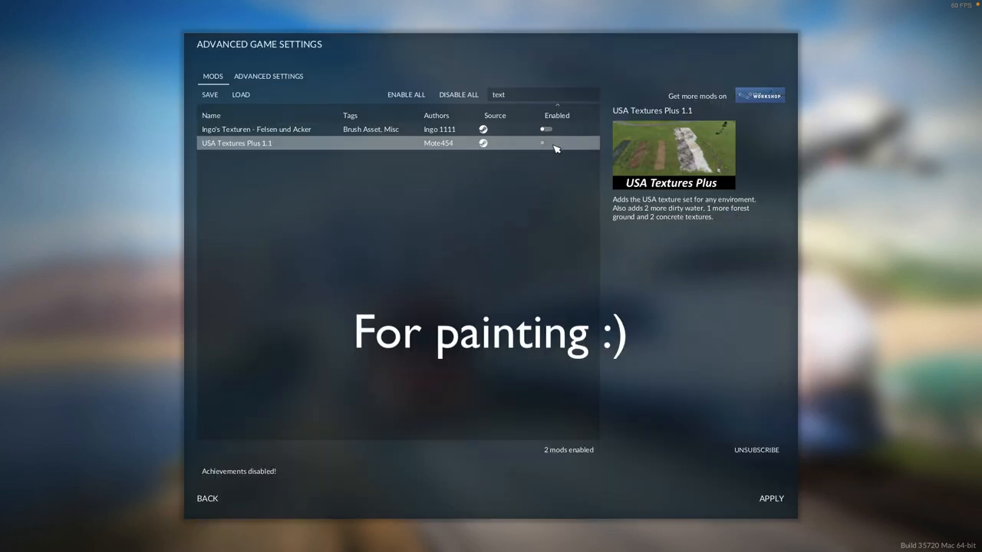
click(546, 143)
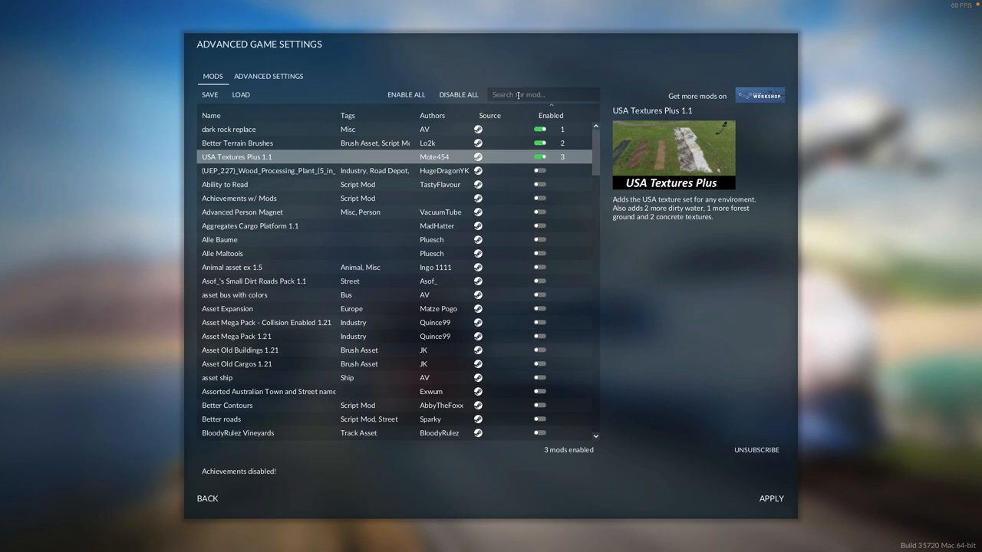
mouse_move(686, 350)
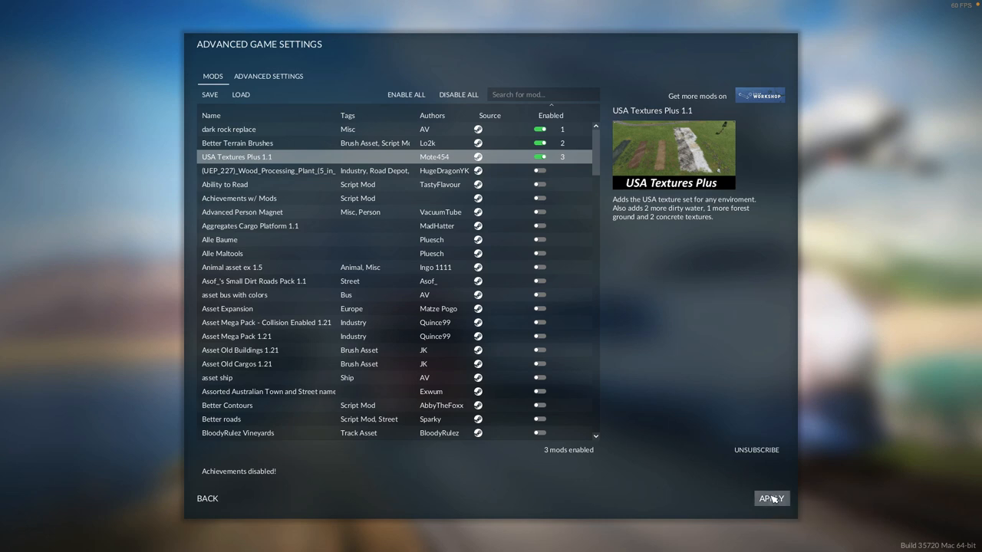
click(772, 497)
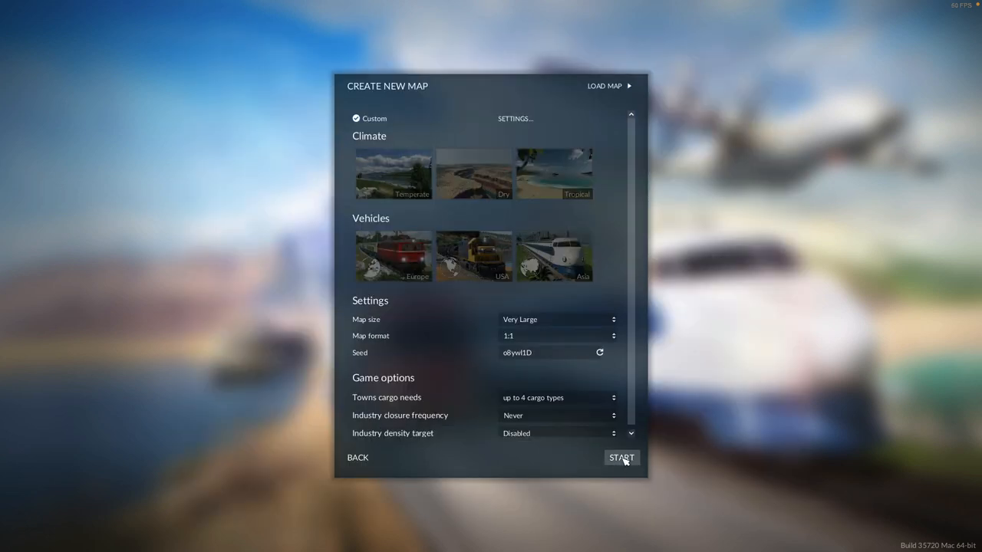
Start the new flat map and look over the terrain once it loads
click(621, 457)
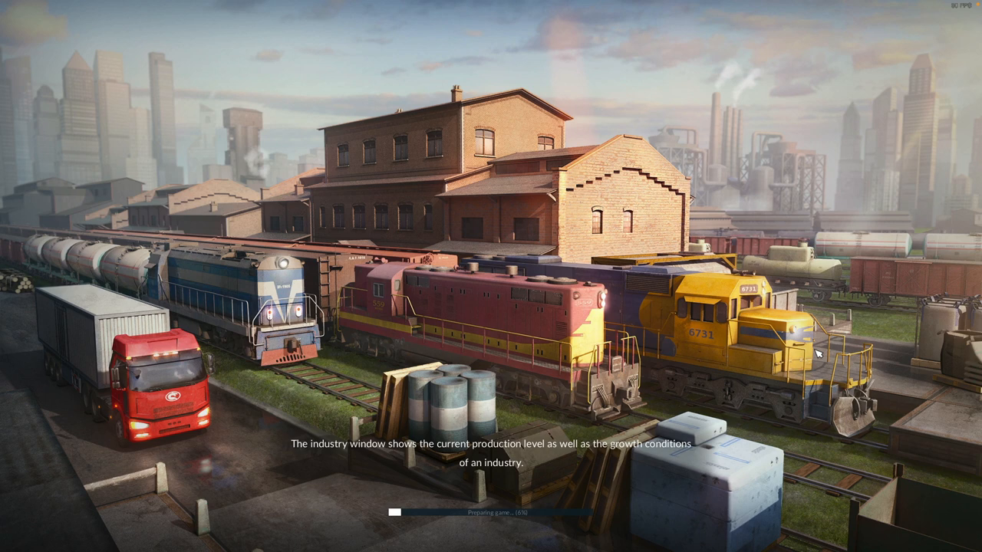
mouse_move(702, 341)
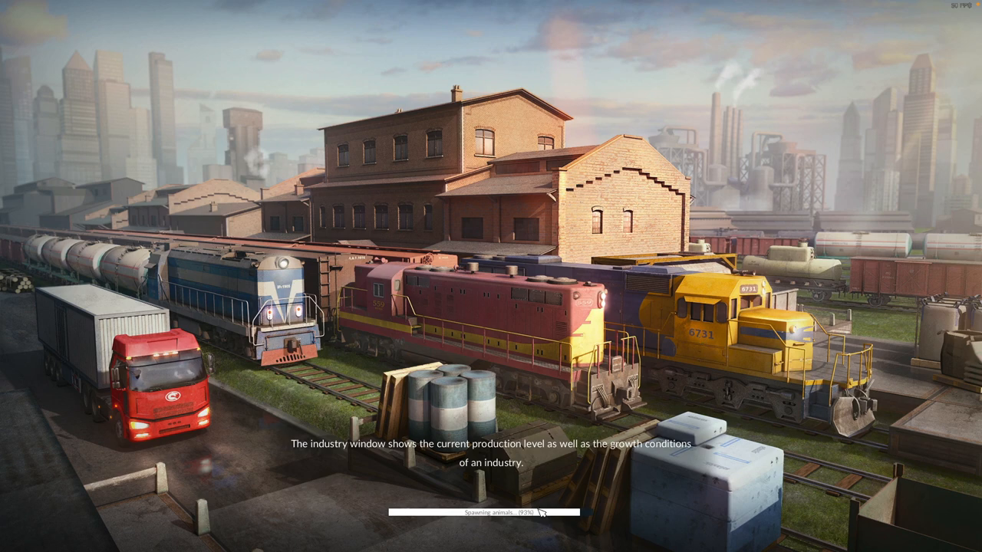
mouse_move(618, 325)
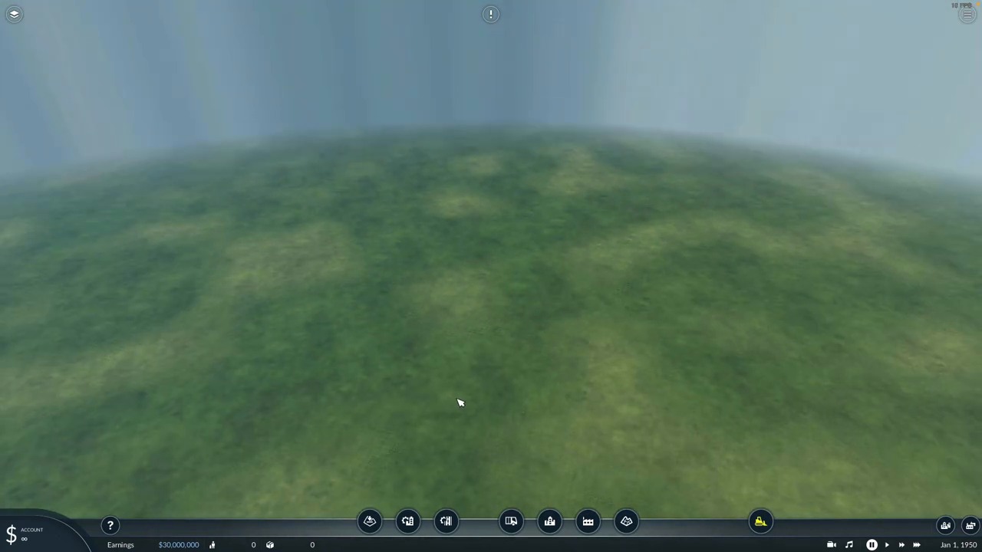
scroll(down, 3)
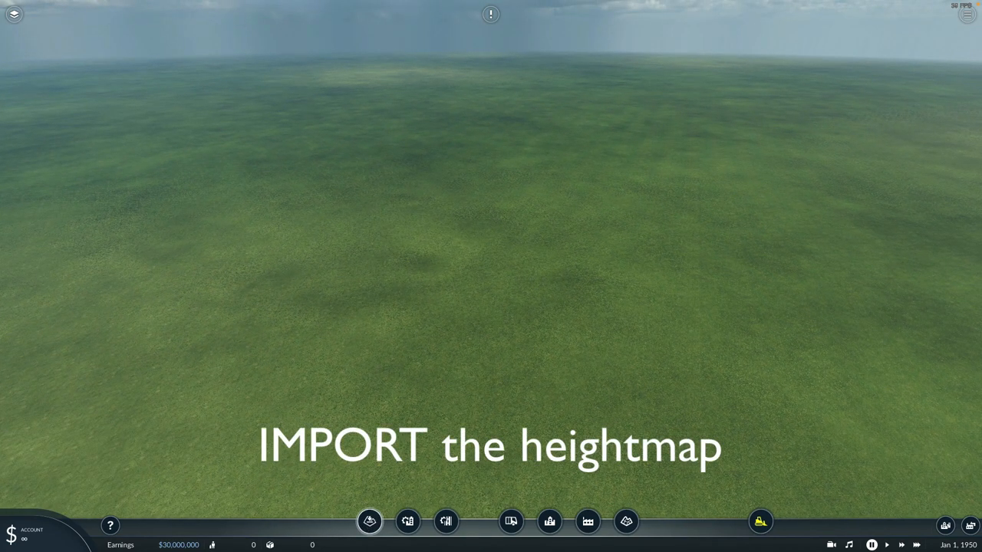
Scroll the TF2 wiki Game File Locations page down to the Folder Locations section
click(368, 522)
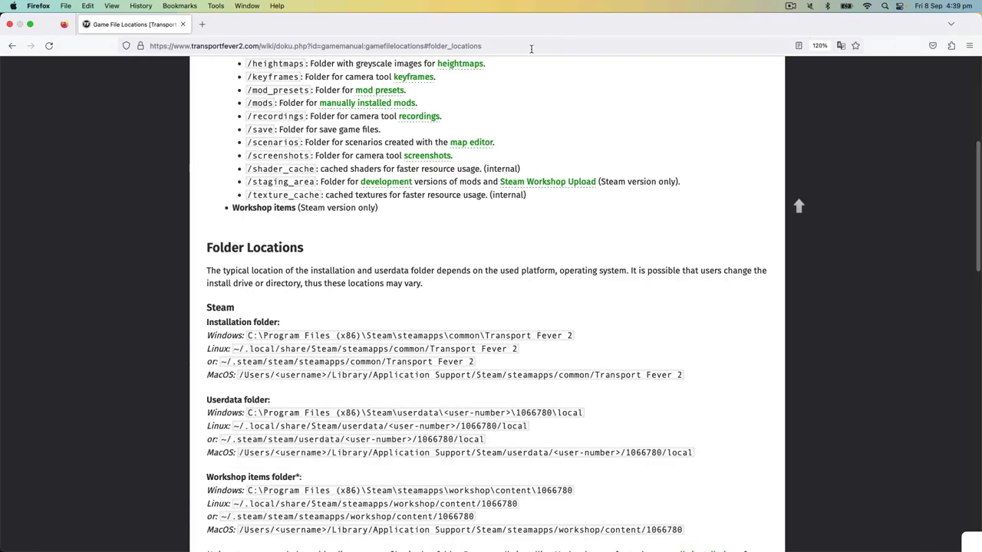
scroll(down, 3)
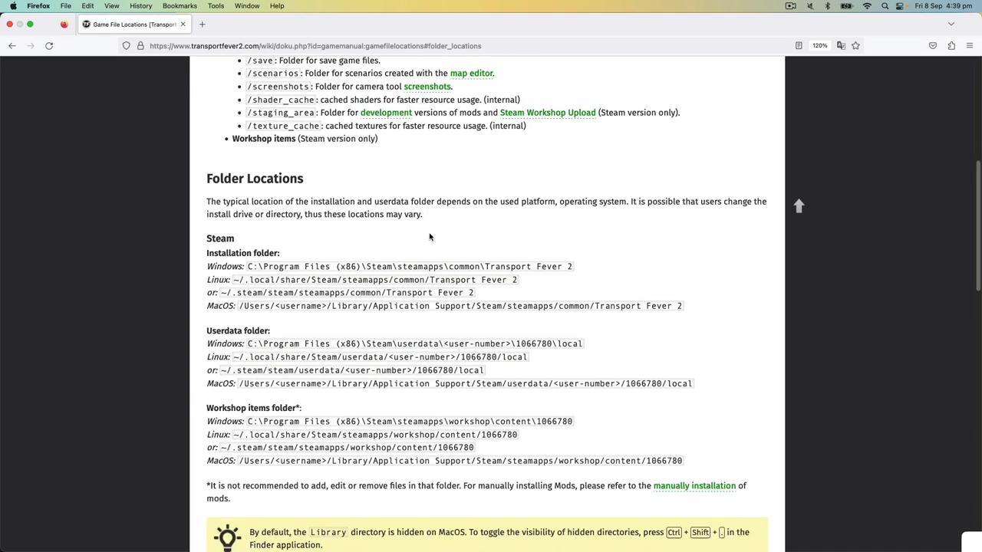
scroll(down, 3)
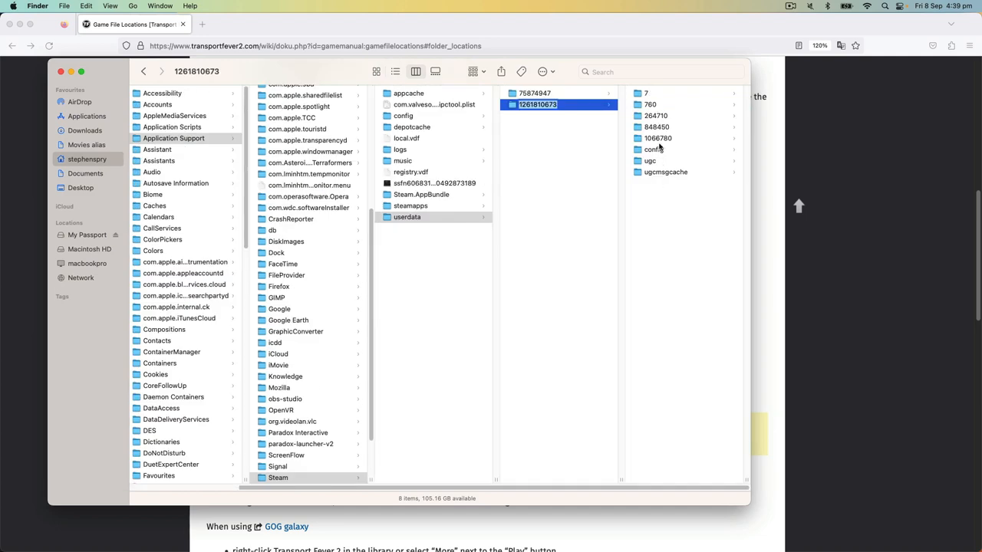
Return to Transport Fever 2 with the terrain generator window showing
click(657, 138)
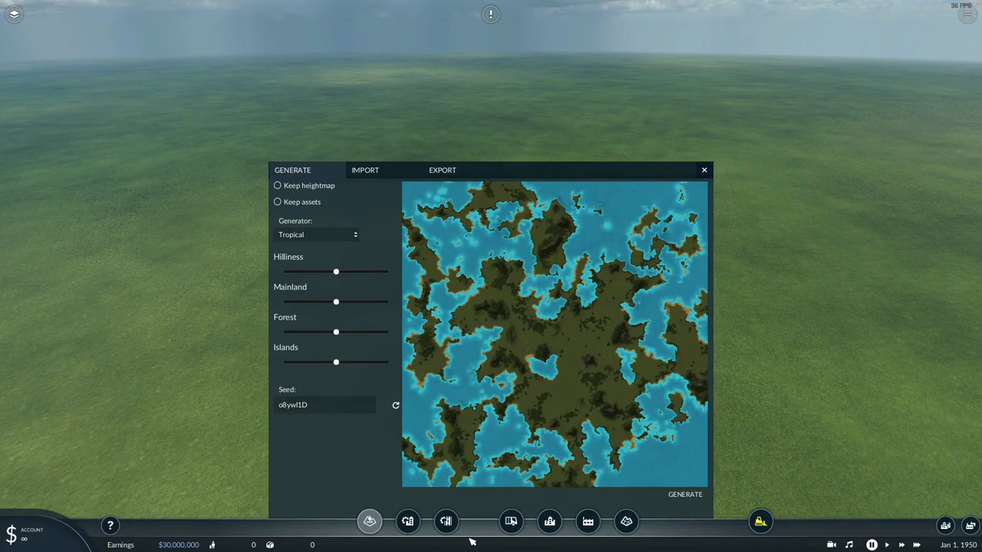
mouse_move(371, 170)
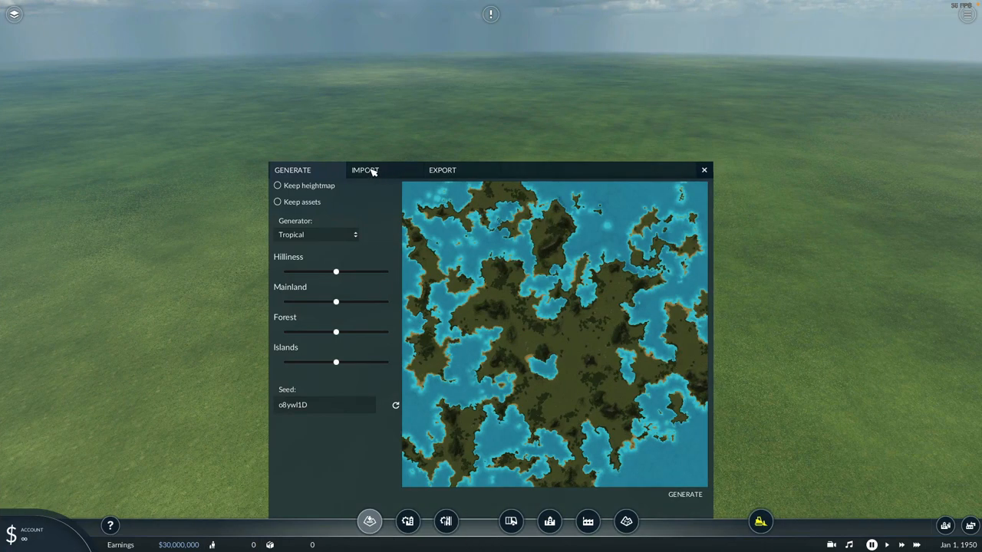
In the Import tab compare the 4097 and 1081 heightmaps and settle on the 1081 file
click(365, 168)
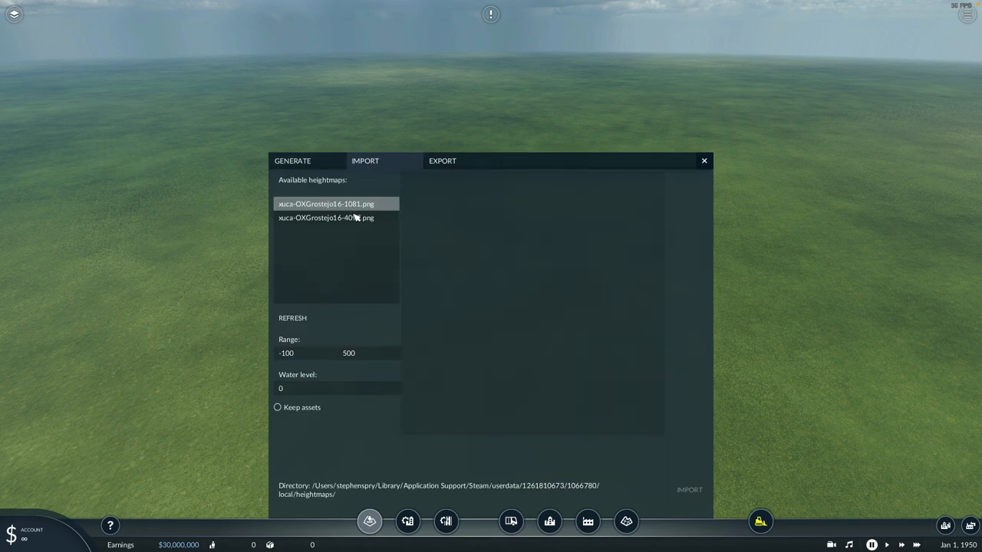
click(325, 218)
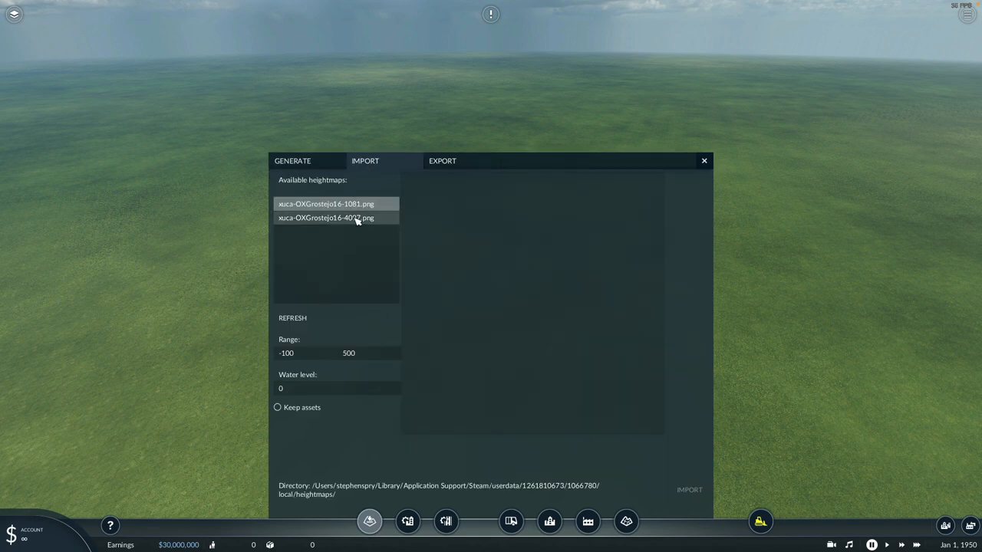
click(325, 202)
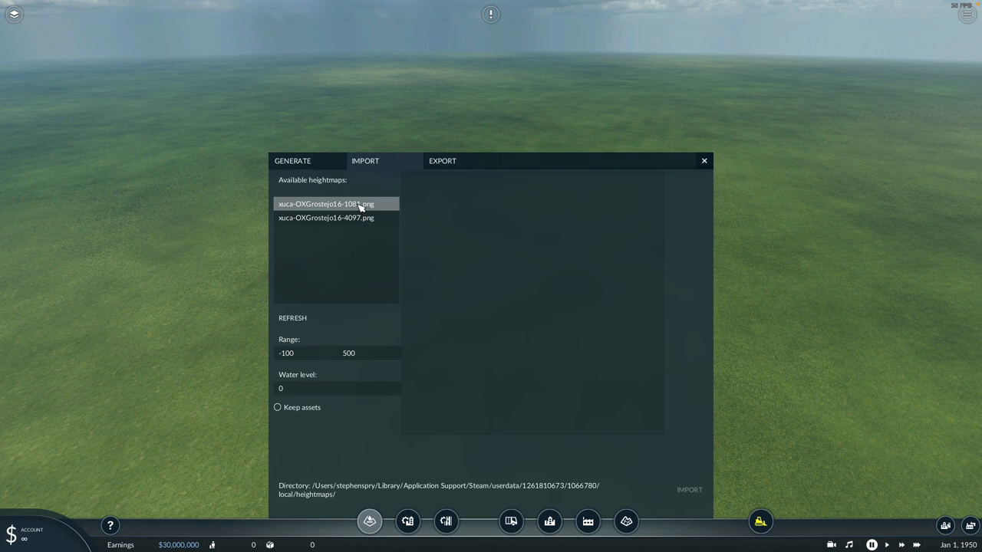
mouse_move(362, 230)
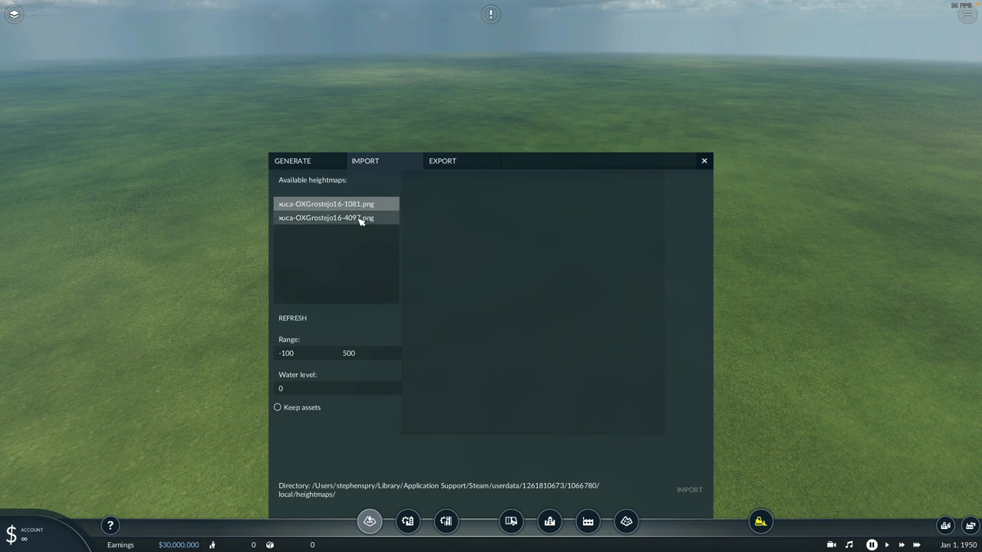
click(325, 218)
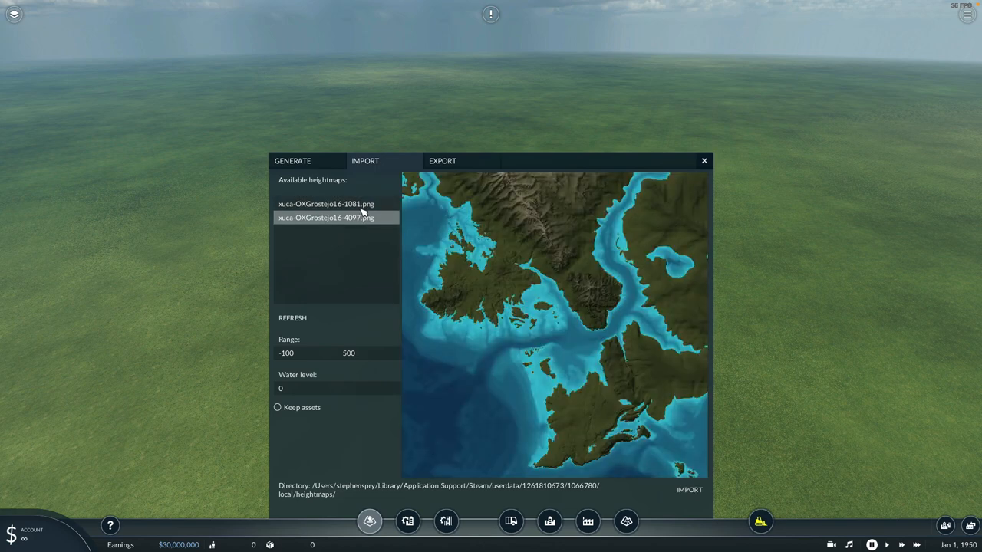
click(325, 203)
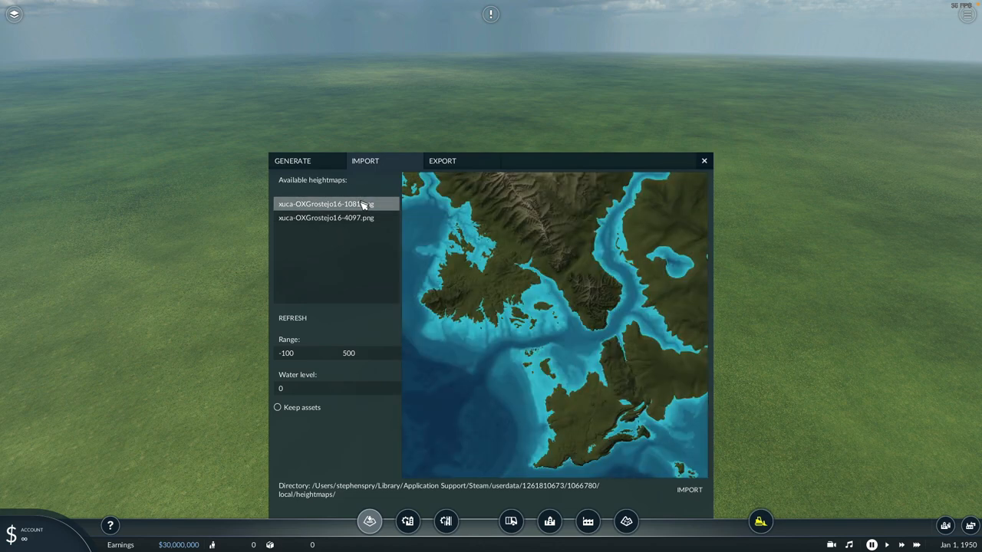
click(325, 218)
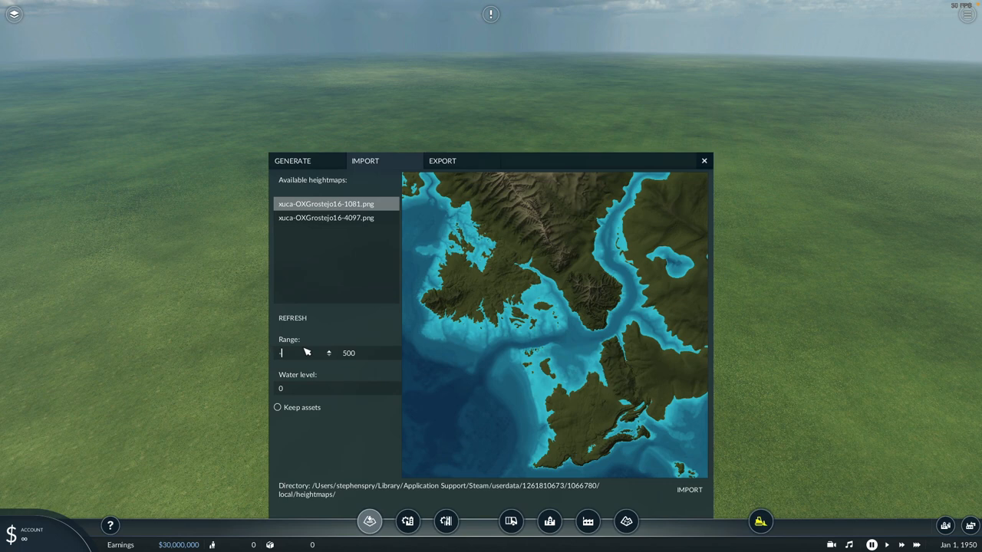
Set the height range to -85 and 870, then nudge the minimum up to -78
text(-85)
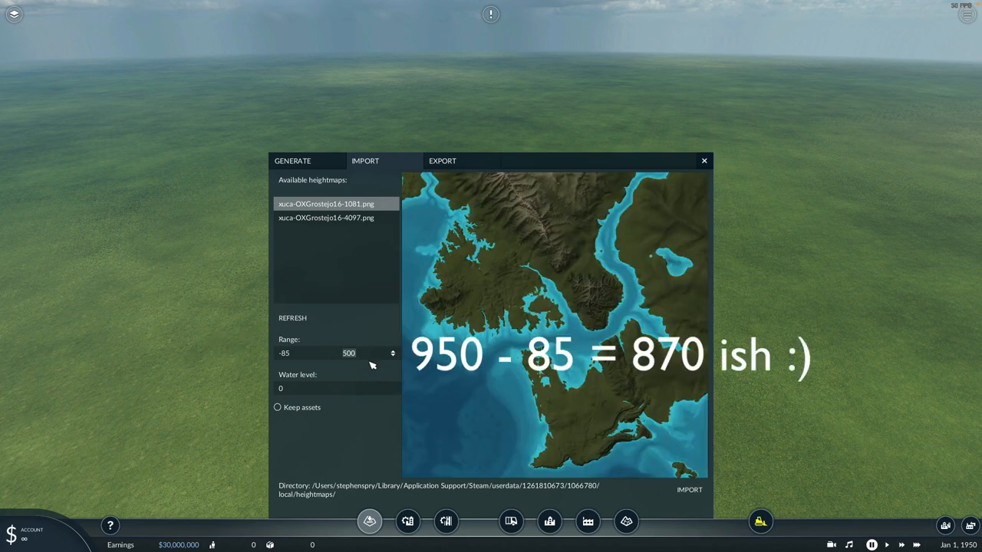
triple_click(353, 353)
text(8)
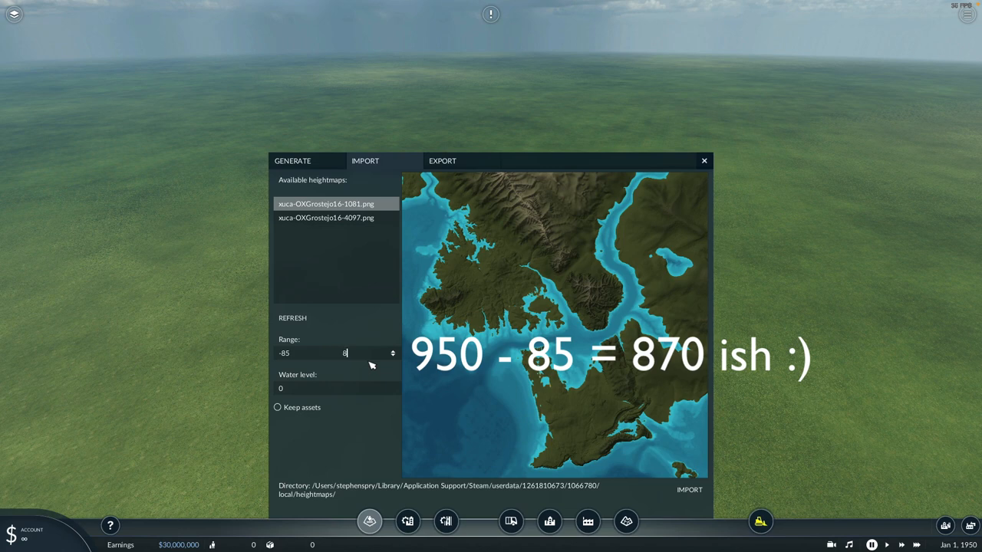
text(70)
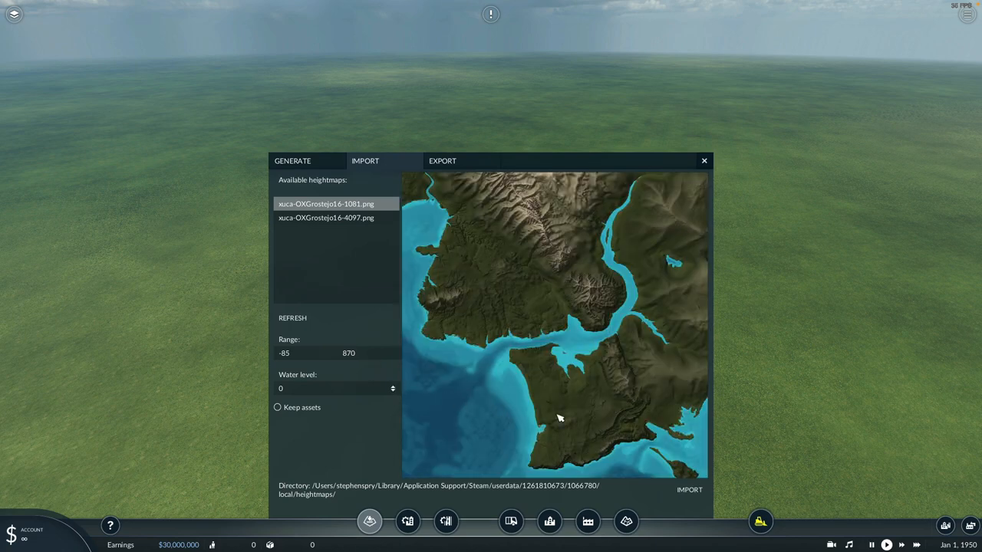
mouse_move(551, 347)
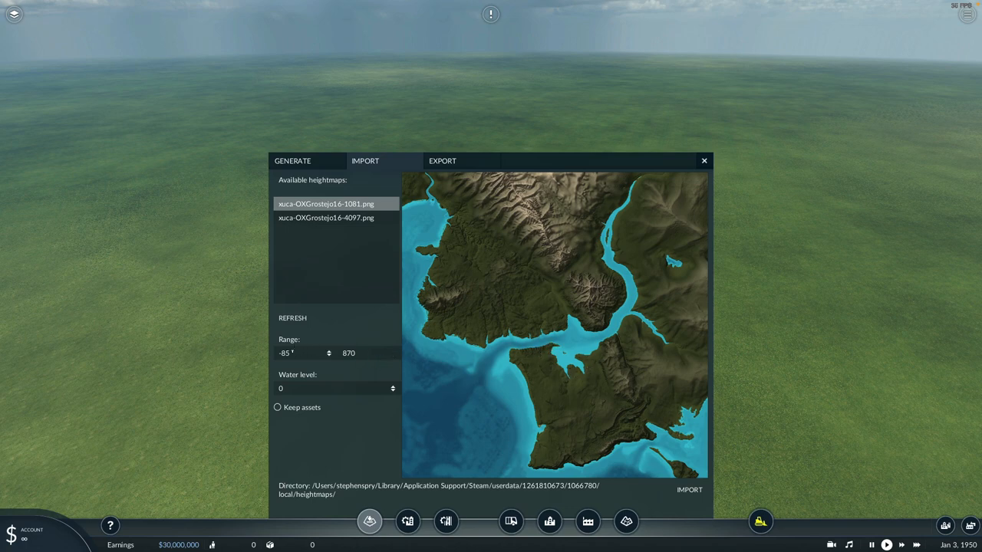
click(295, 353)
text(-80)
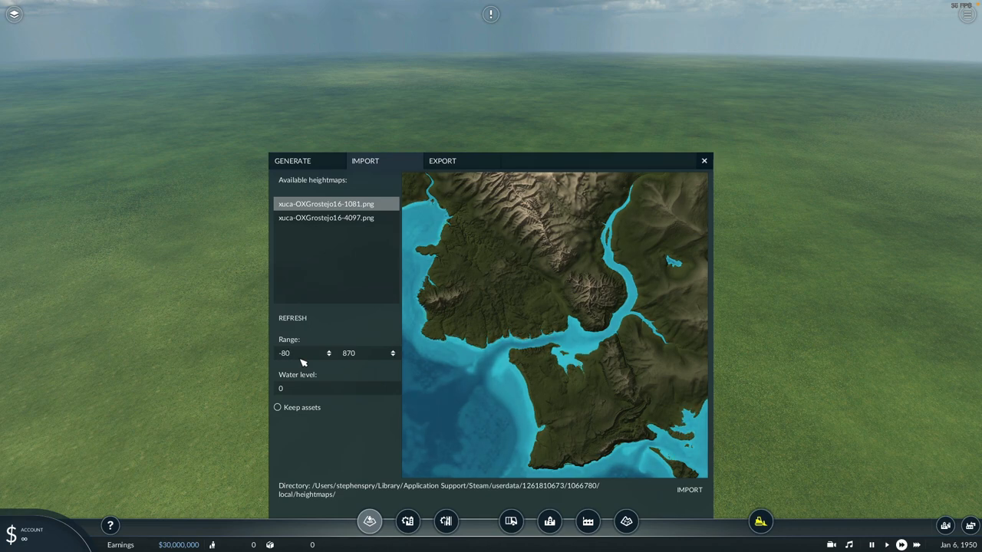
mouse_move(500, 380)
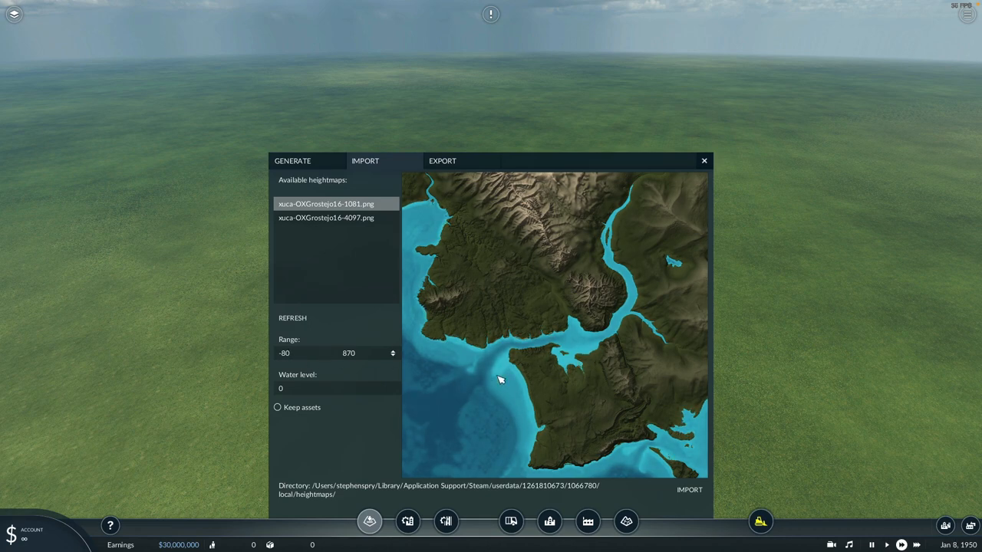
click(295, 353)
text(-78)
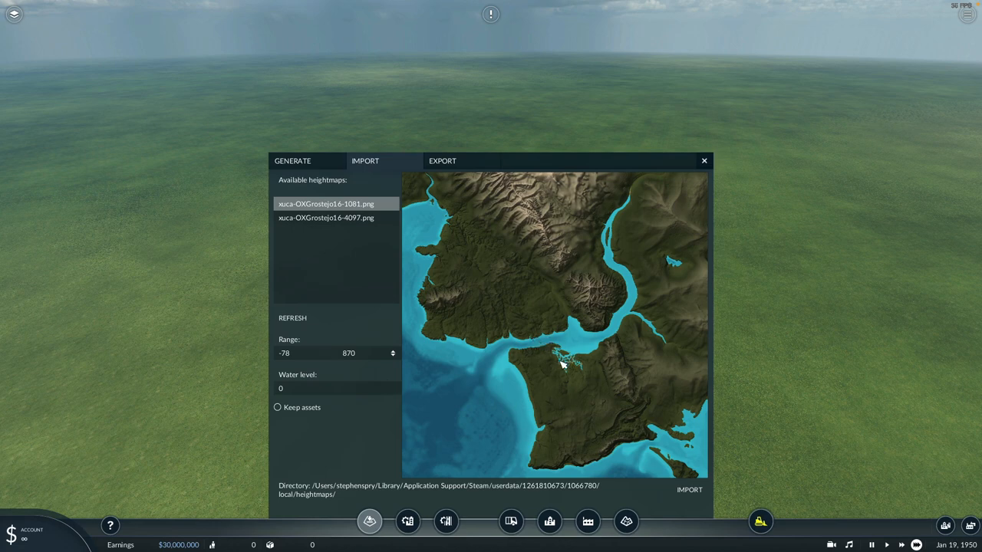
mouse_move(570, 381)
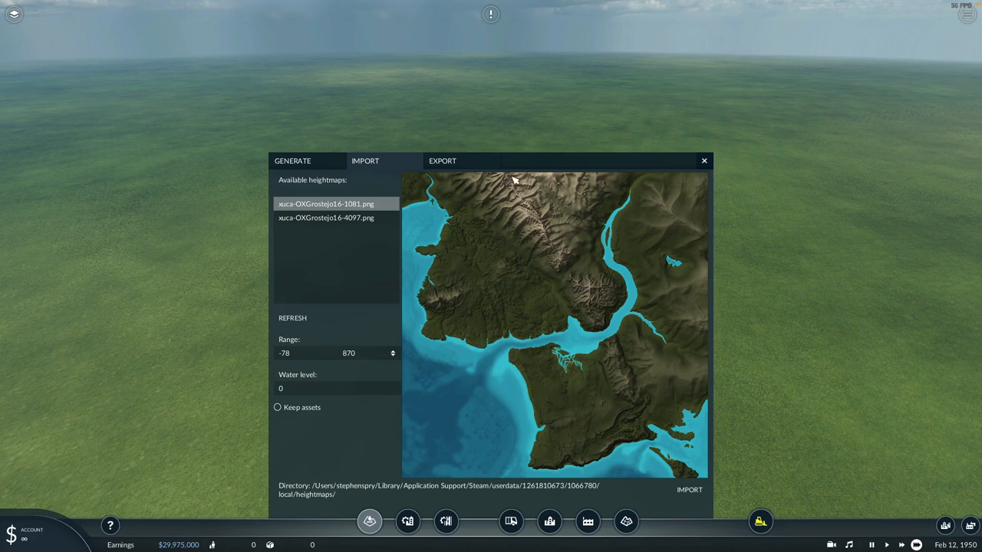
mouse_move(508, 176)
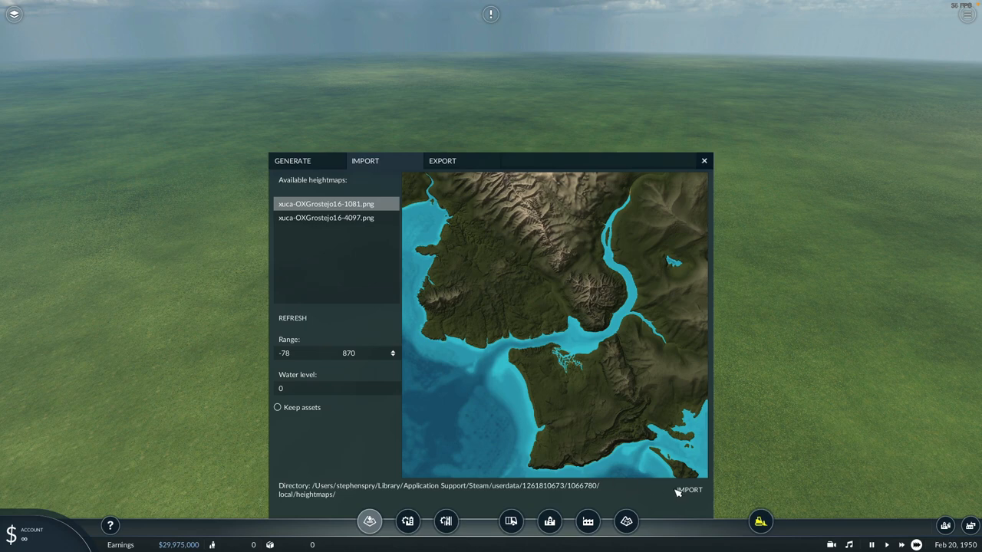
mouse_move(619, 187)
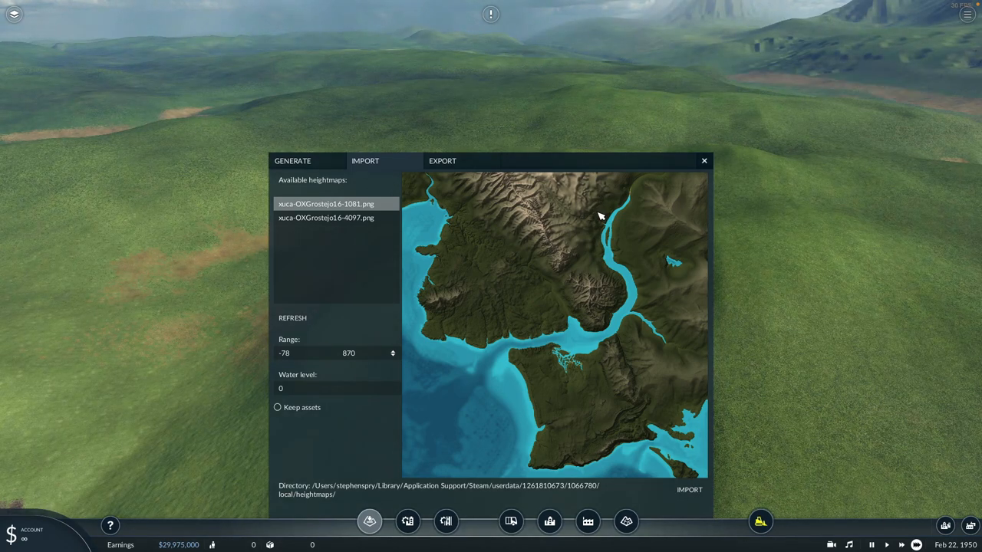
mouse_move(411, 244)
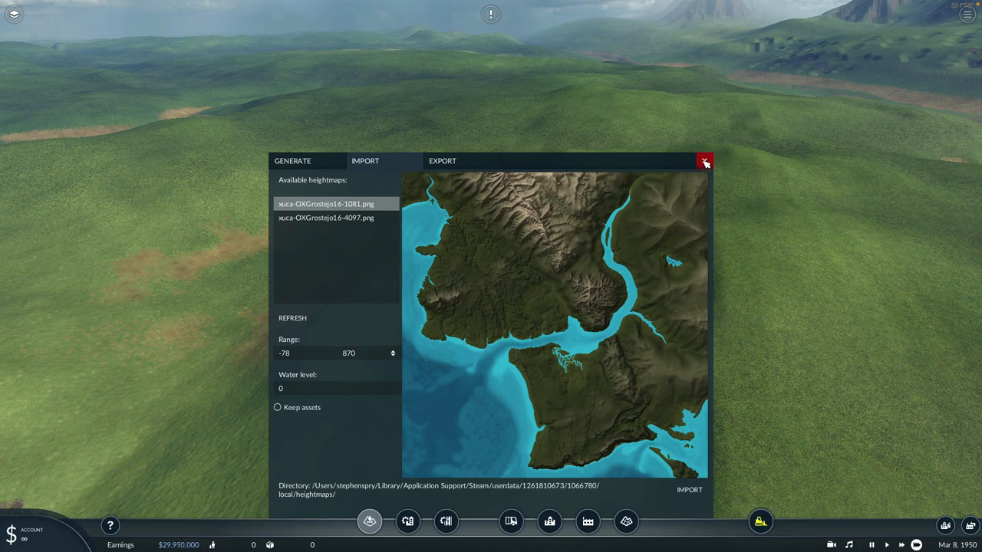
Dismiss the heightmap import window and fly across the imported hills to inspect them
click(704, 161)
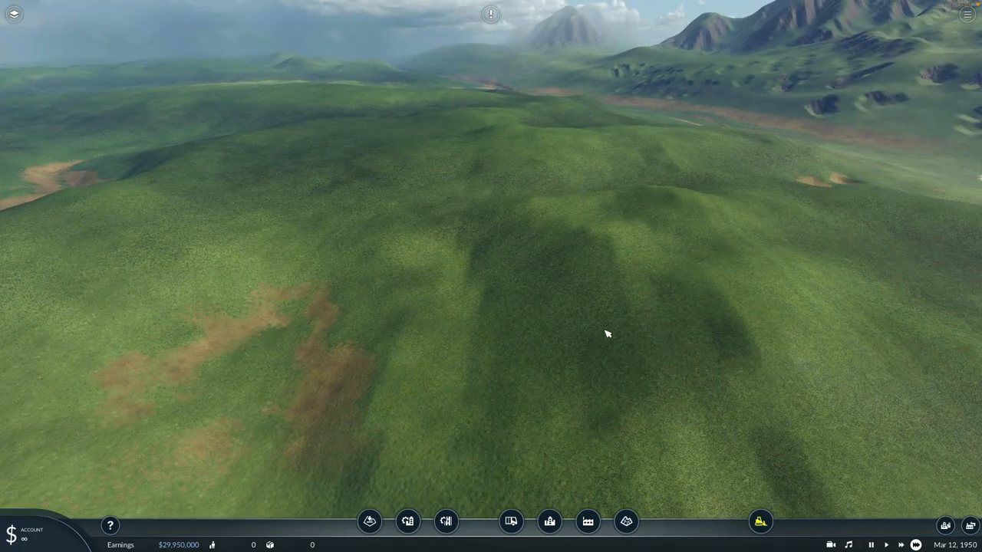
drag(606, 334, 519, 227)
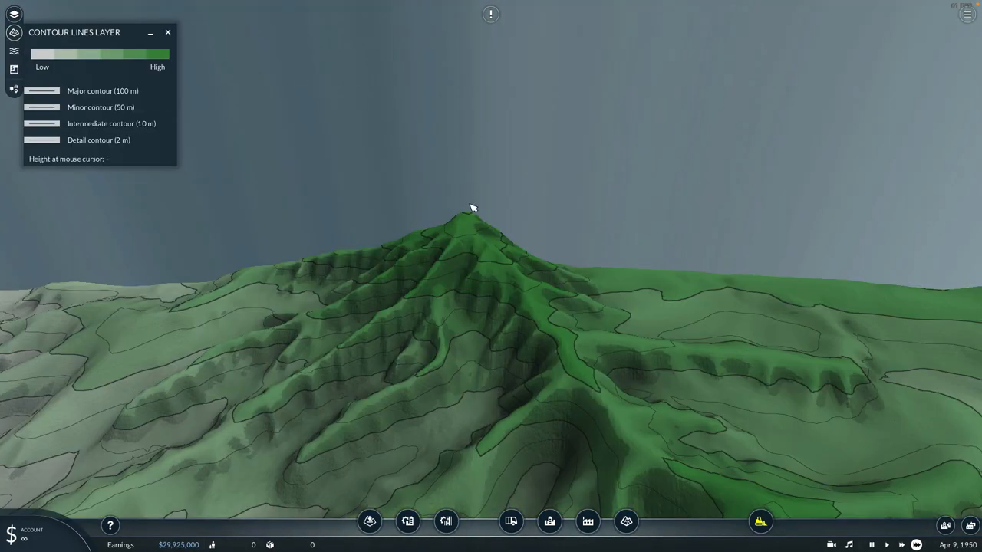
mouse_move(471, 218)
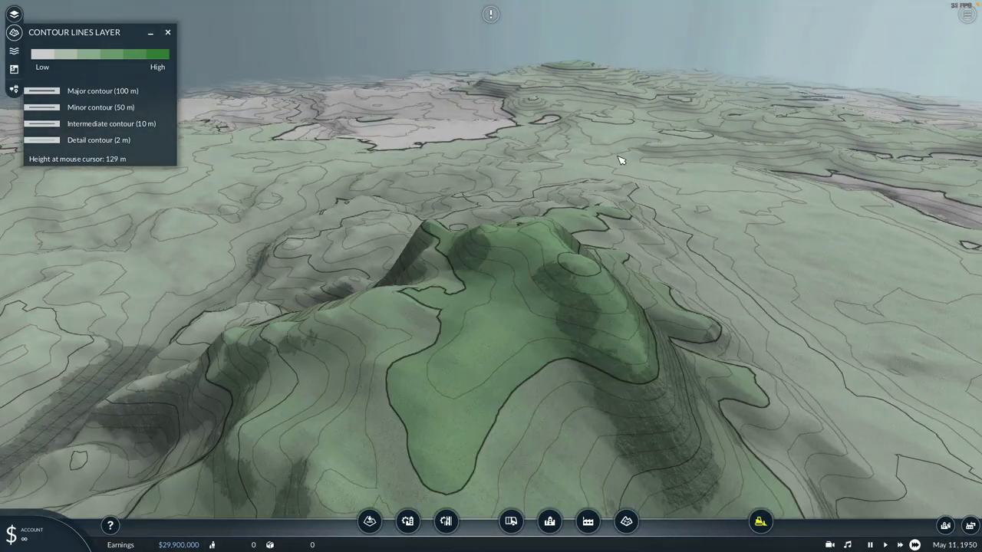
mouse_move(580, 270)
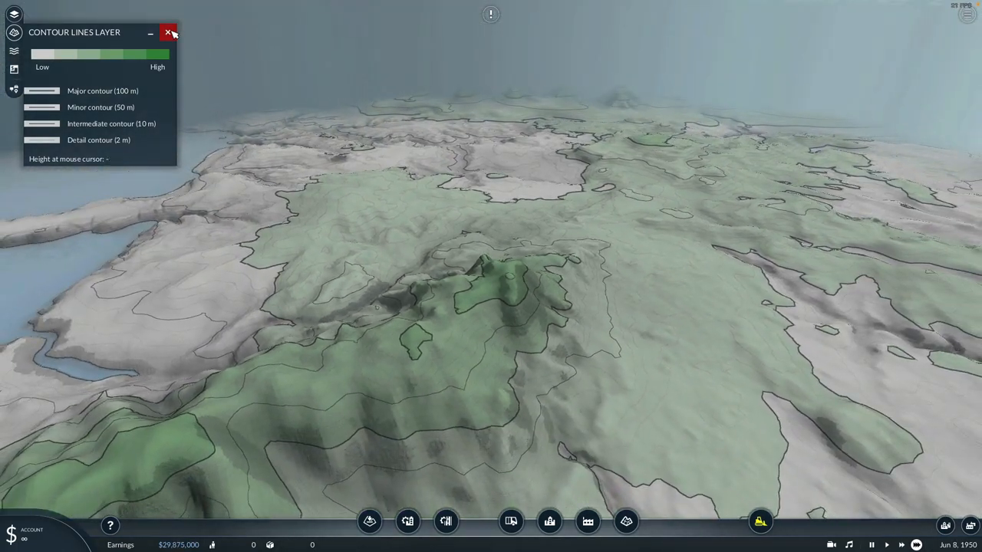
Remove the contour lines overlay and choose the larger 4097 heightmap file for import
click(169, 32)
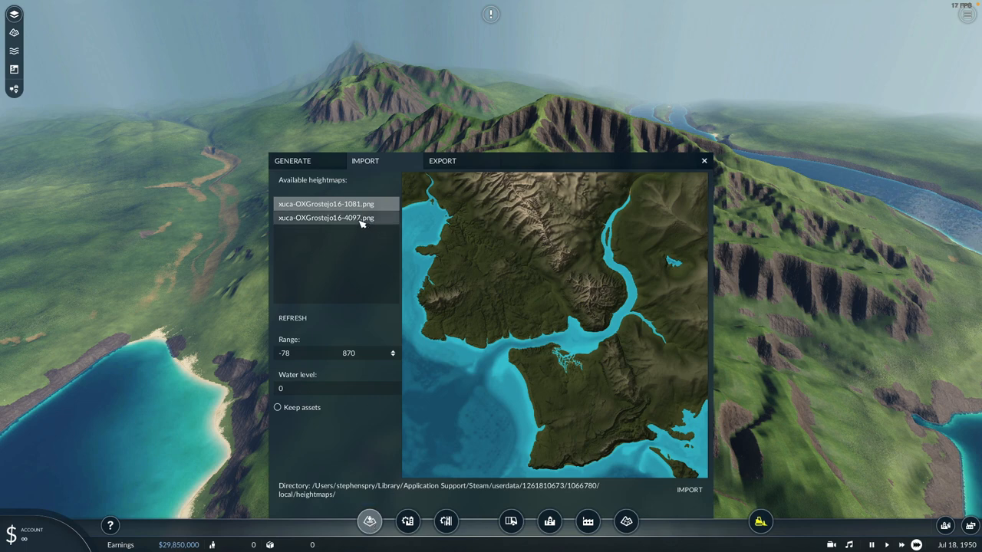
click(325, 218)
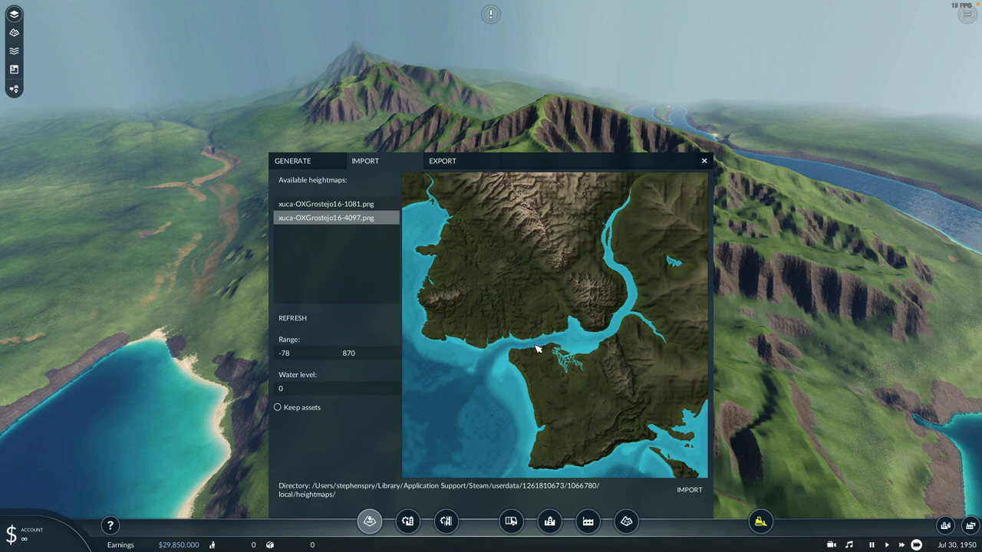
mouse_move(586, 47)
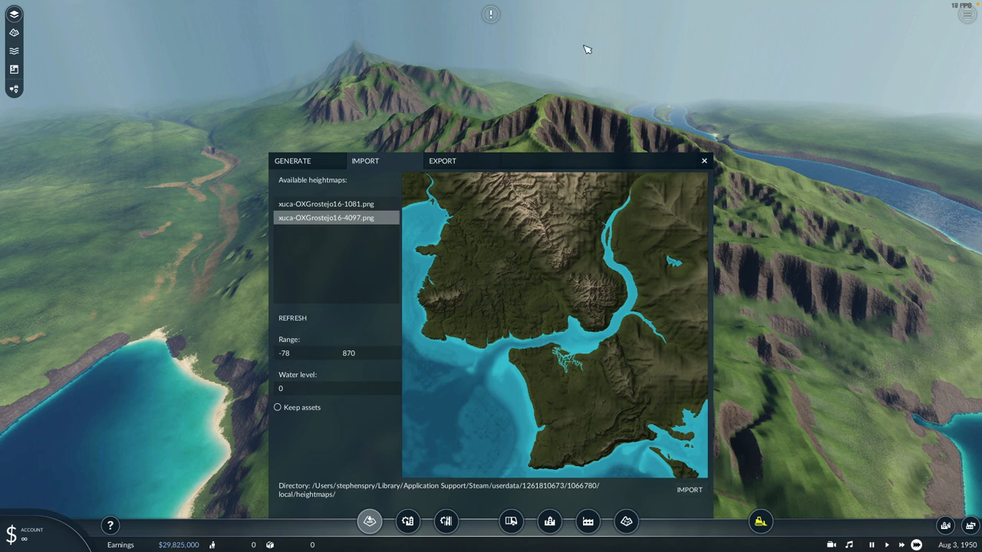
mouse_move(377, 61)
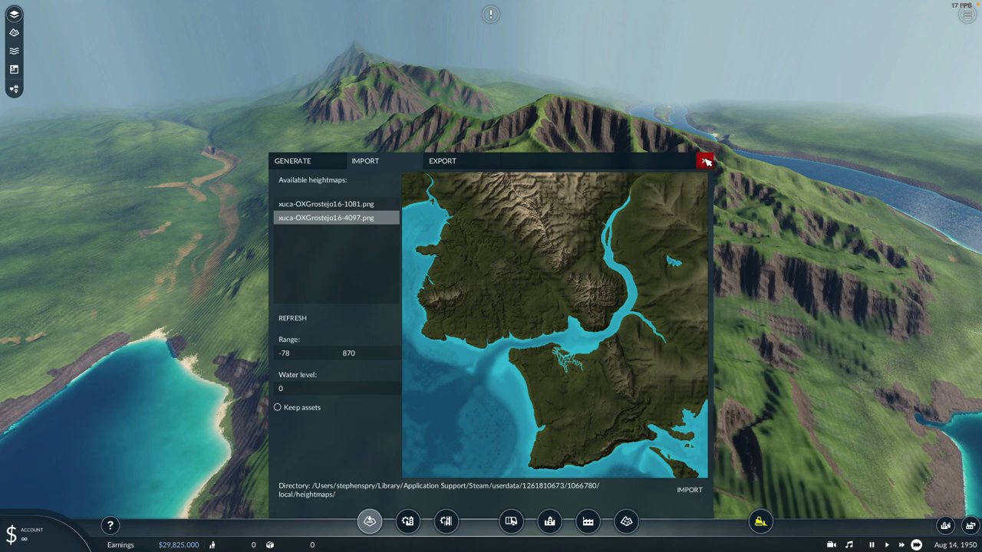
click(704, 161)
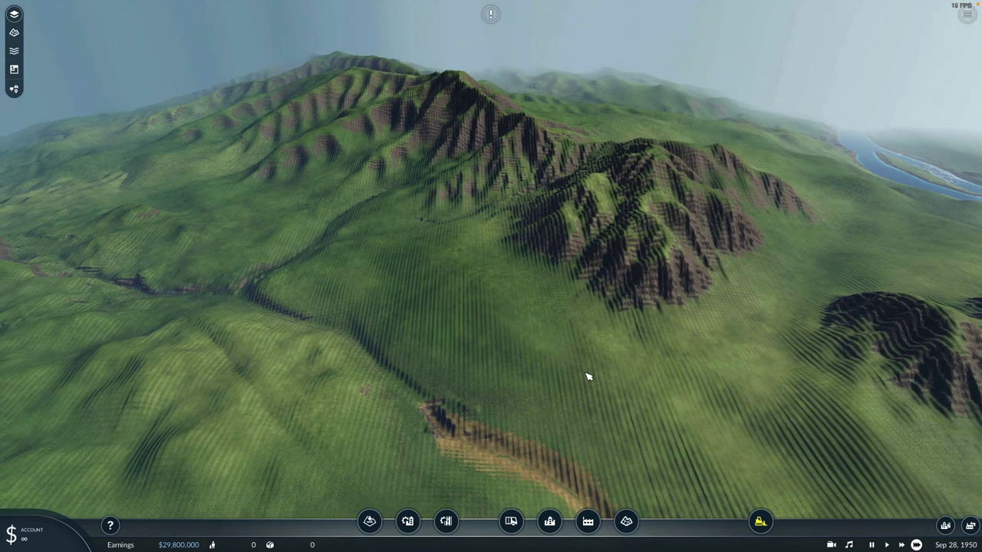
mouse_move(626, 522)
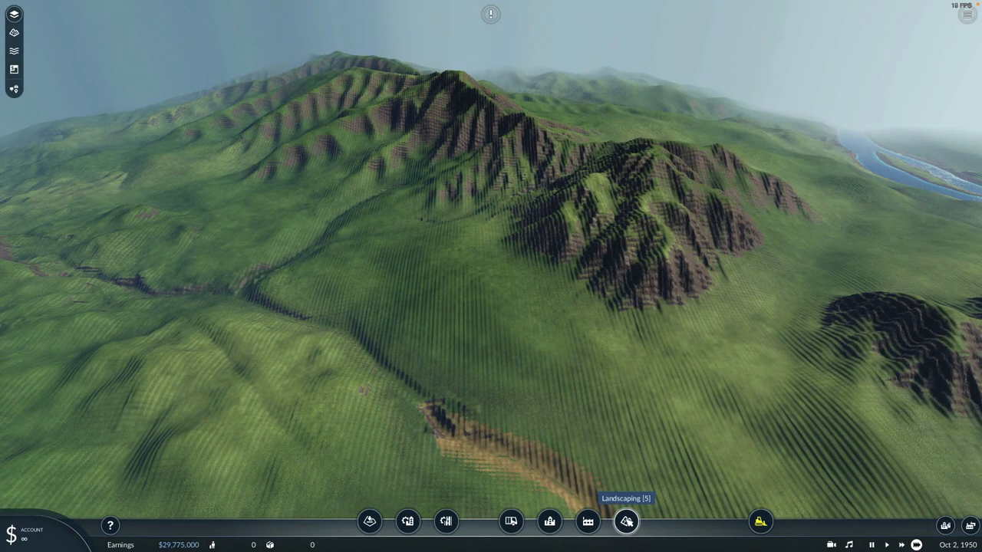
Smooth the stepped coastal terrain using the Smooth tool with a 1024 brush at 0.1 strength
click(626, 521)
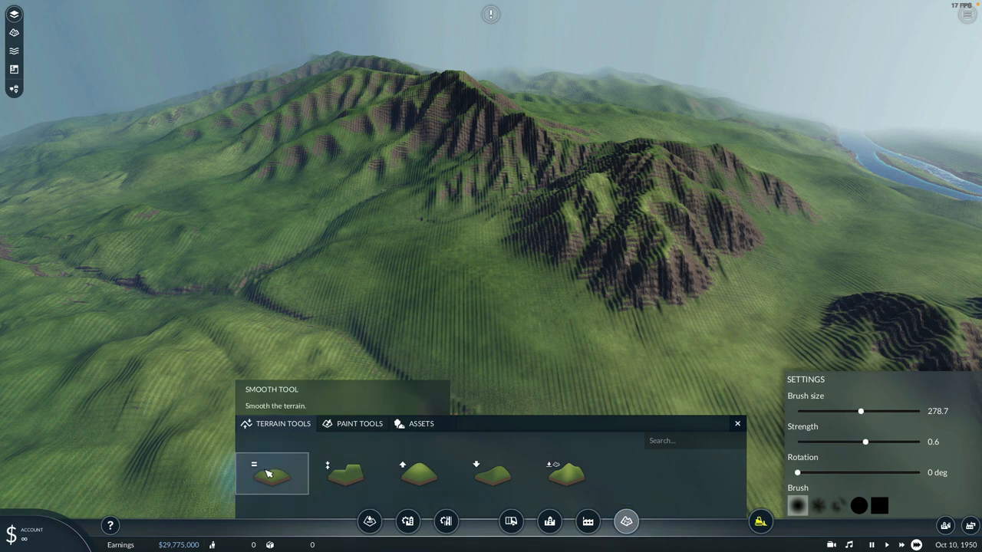
drag(860, 411, 920, 411)
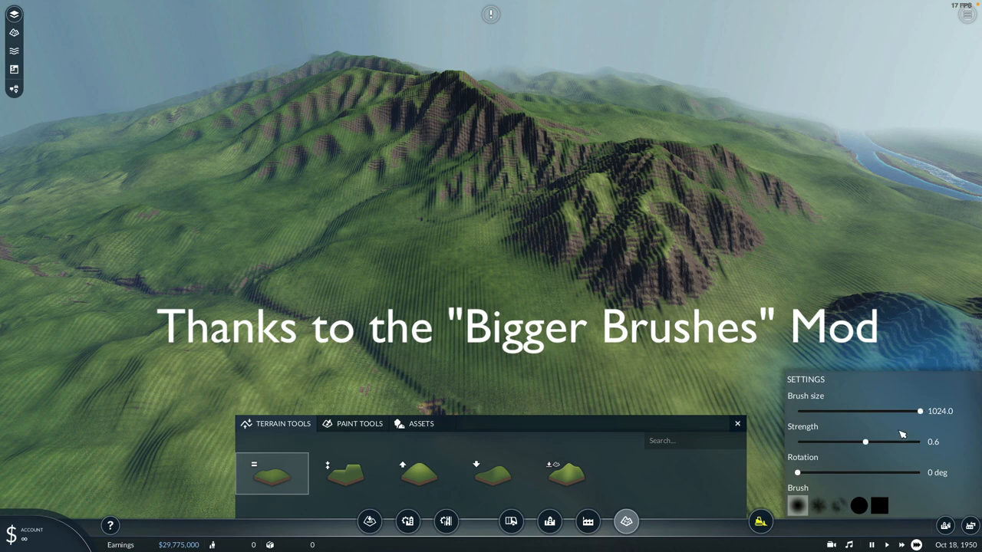
drag(865, 442, 798, 442)
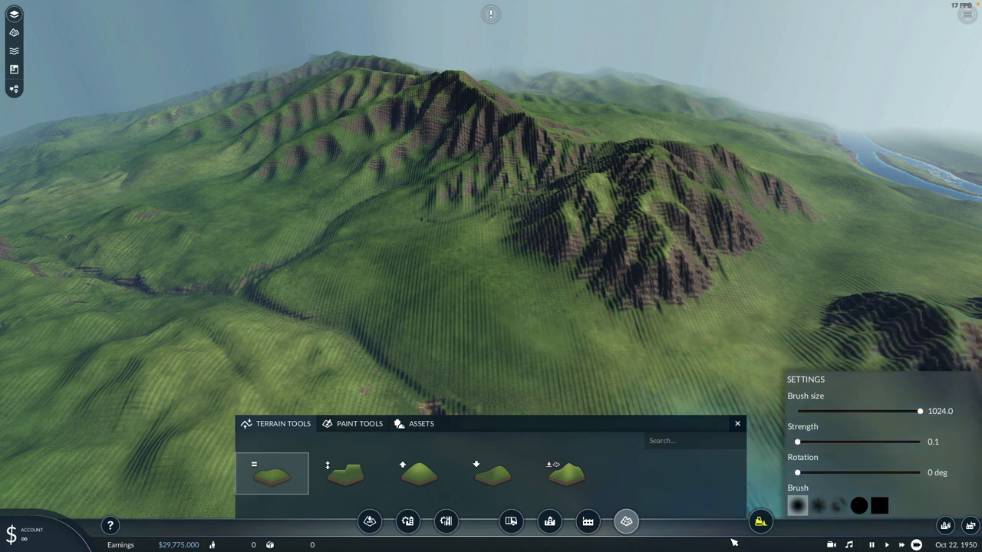
click(601, 324)
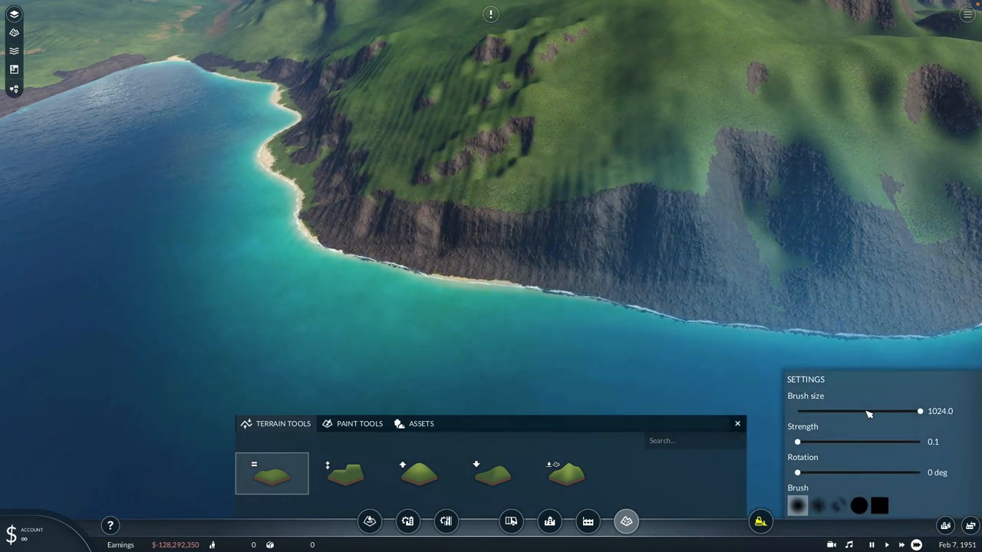
Smooth the coastal hills and bay shoreline with the brush reduced to around 474
drag(920, 411, 865, 411)
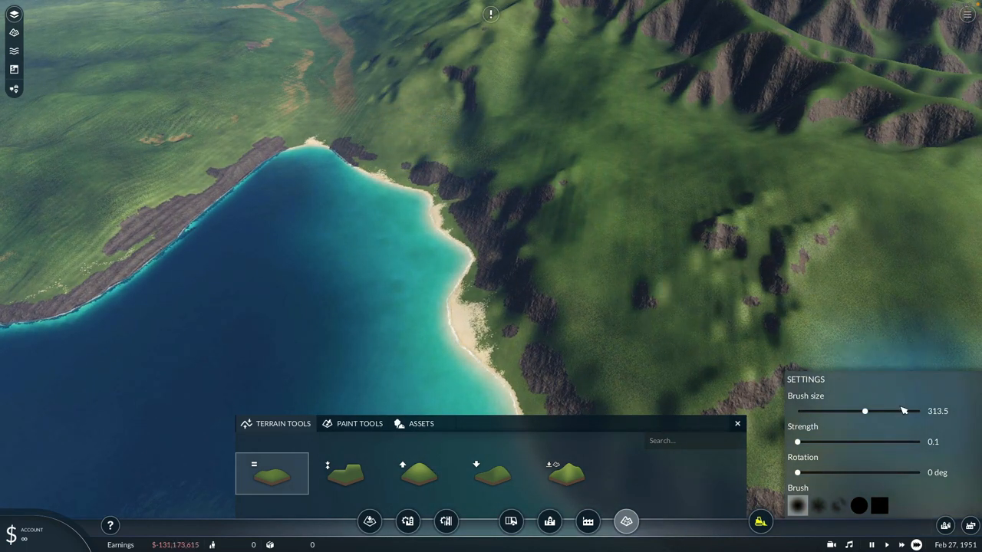
drag(865, 411, 881, 411)
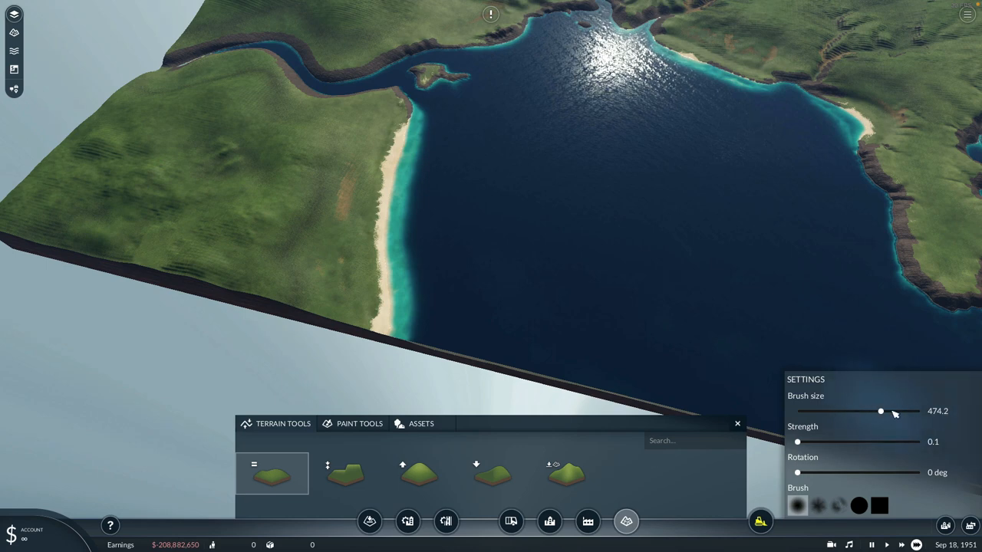
Restore the smoothing brush to its full 1024 size for the inland hills
drag(881, 411, 920, 411)
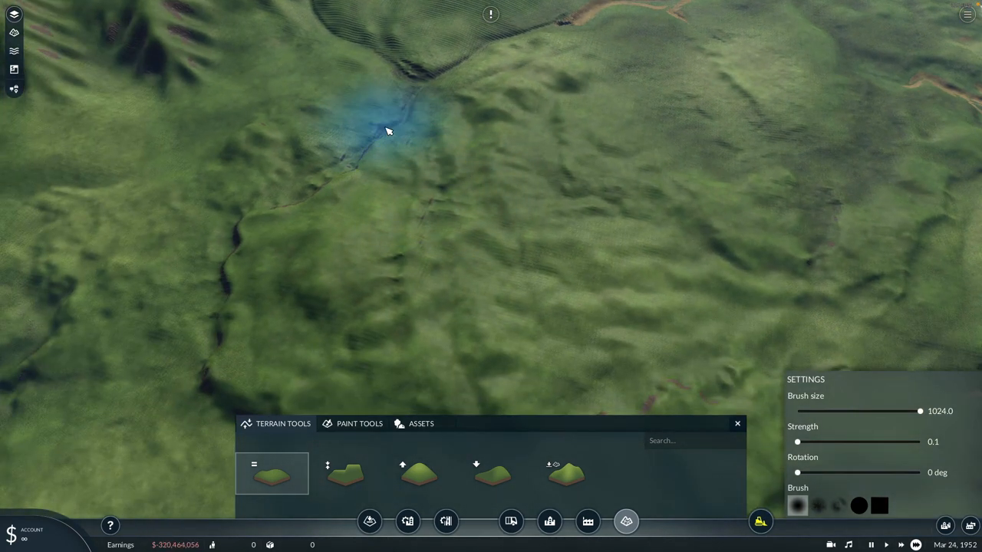
mouse_move(657, 147)
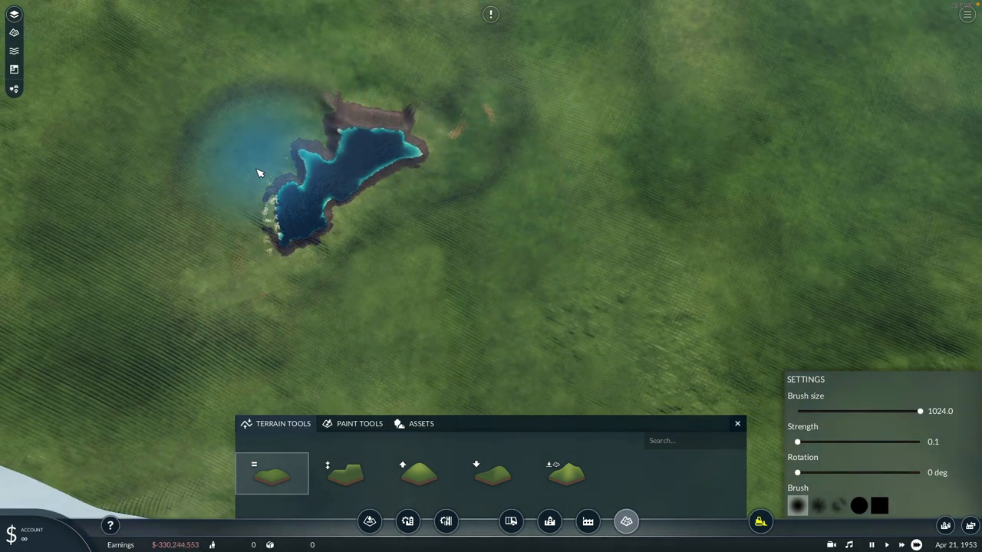
Smooth the terrain around the lake with the large brush
click(491, 152)
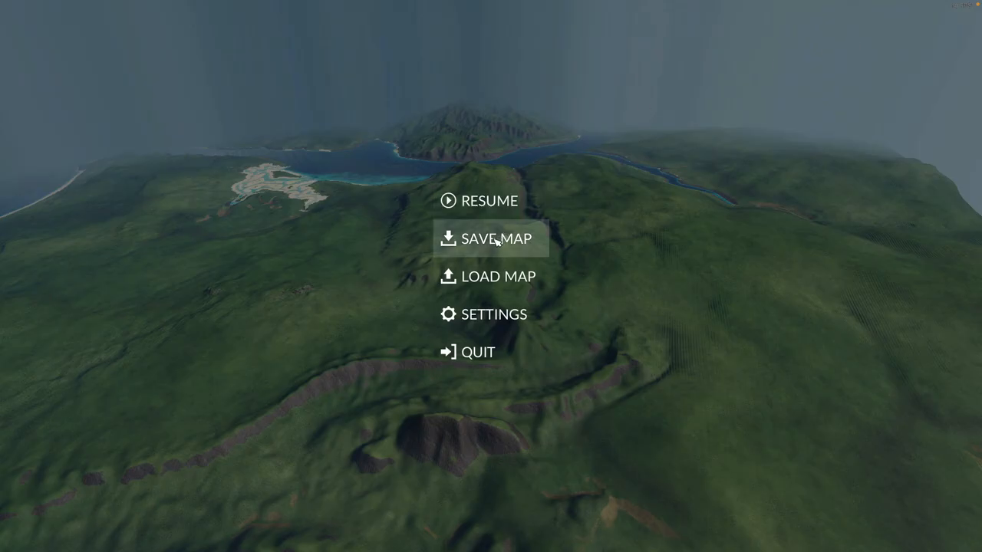
Save the map under the new name 'OXG-Rostejo-TF2'
click(494, 239)
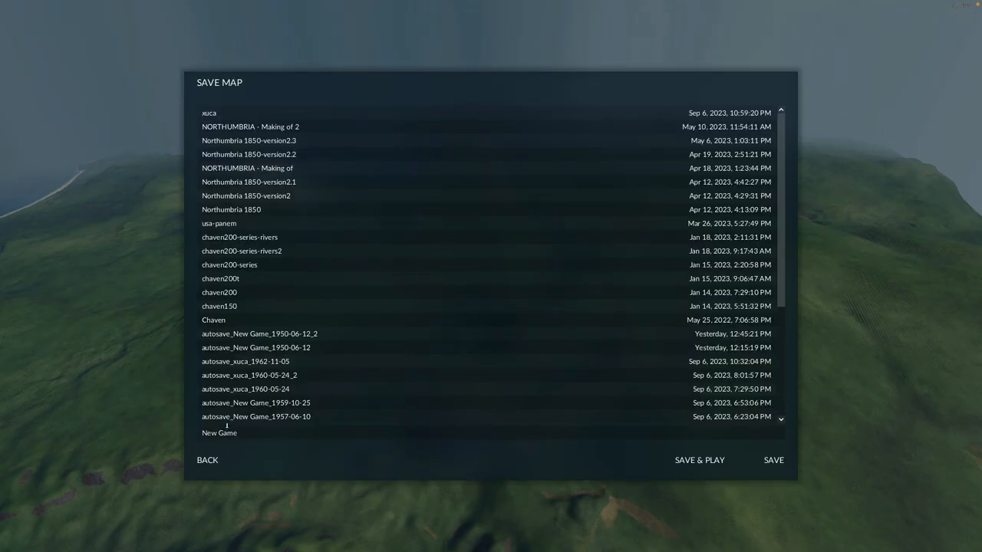
click(219, 433)
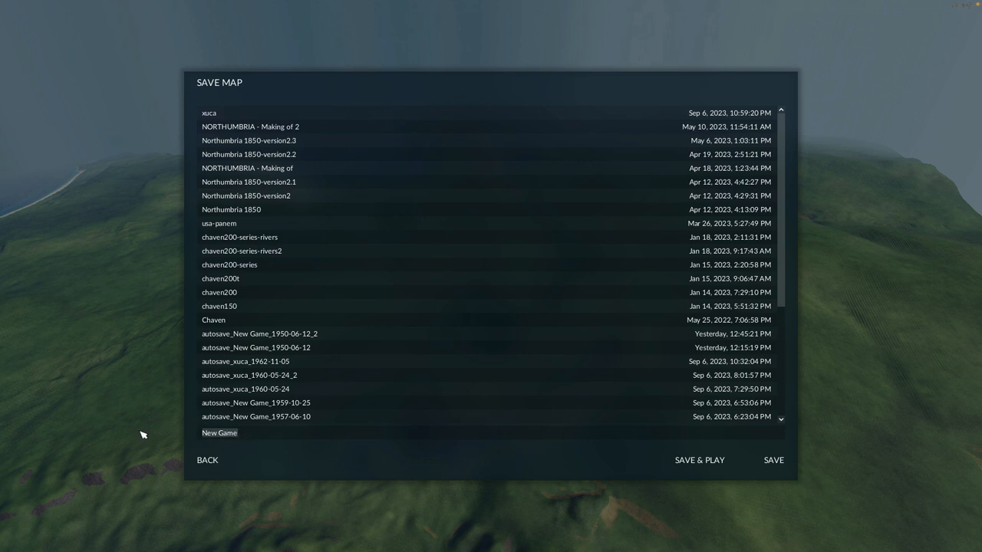
text(OXG-Rostejo-)
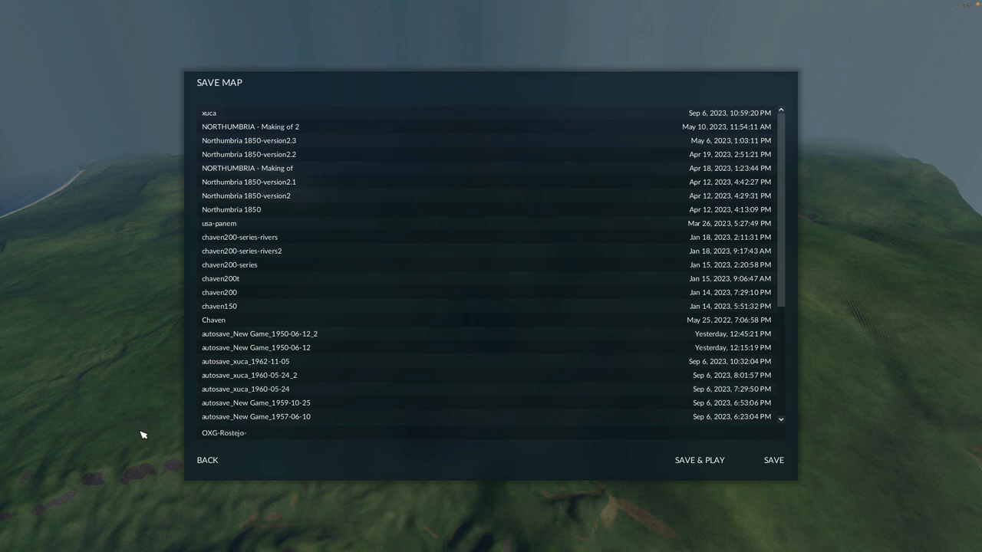
text(TF2)
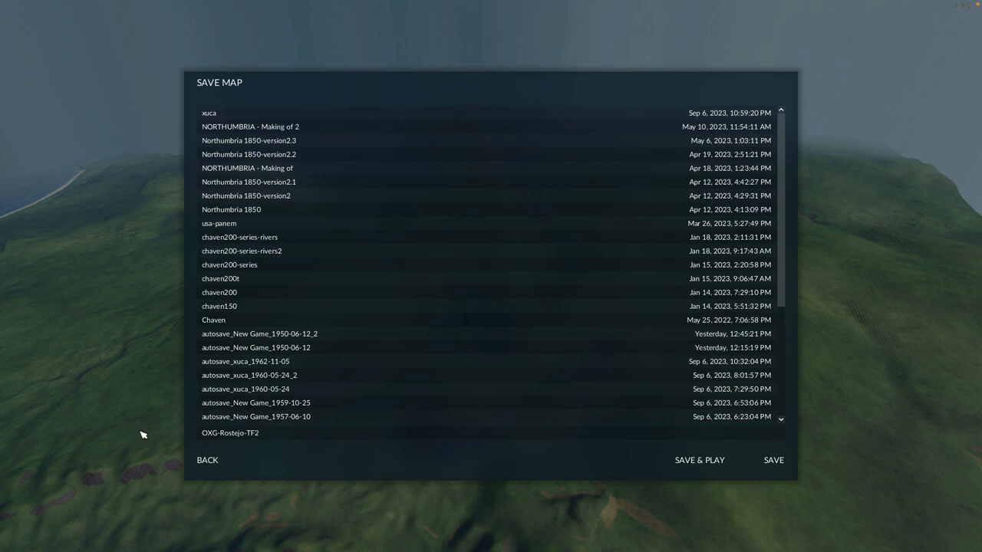
mouse_move(772, 460)
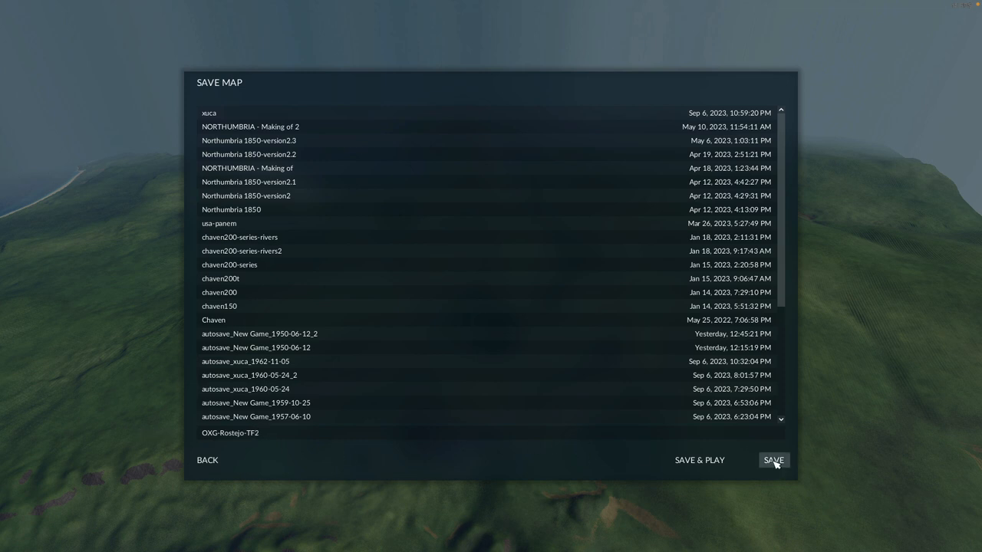
click(773, 460)
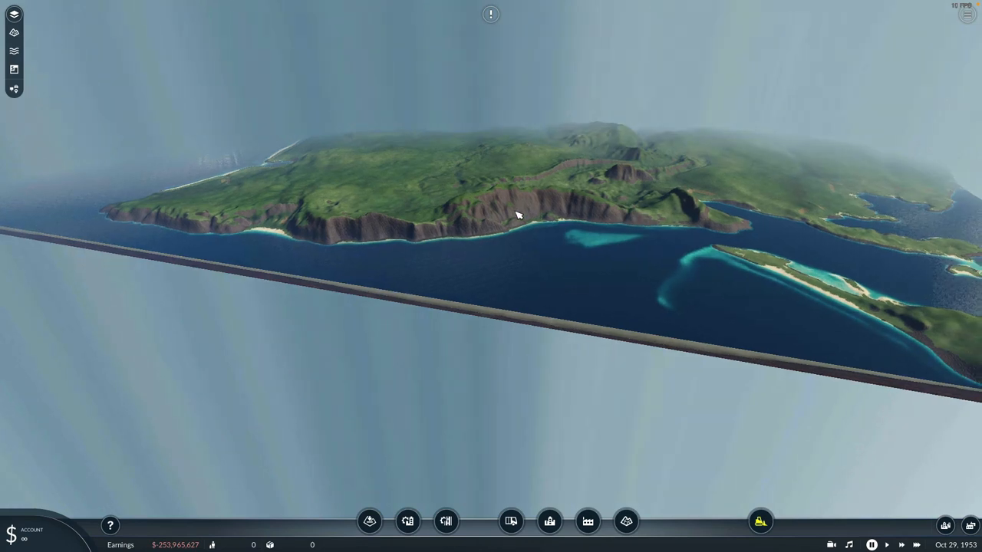
Swing the camera across the island terrain and turn on the contour lines layer over the ocean
drag(519, 215, 567, 273)
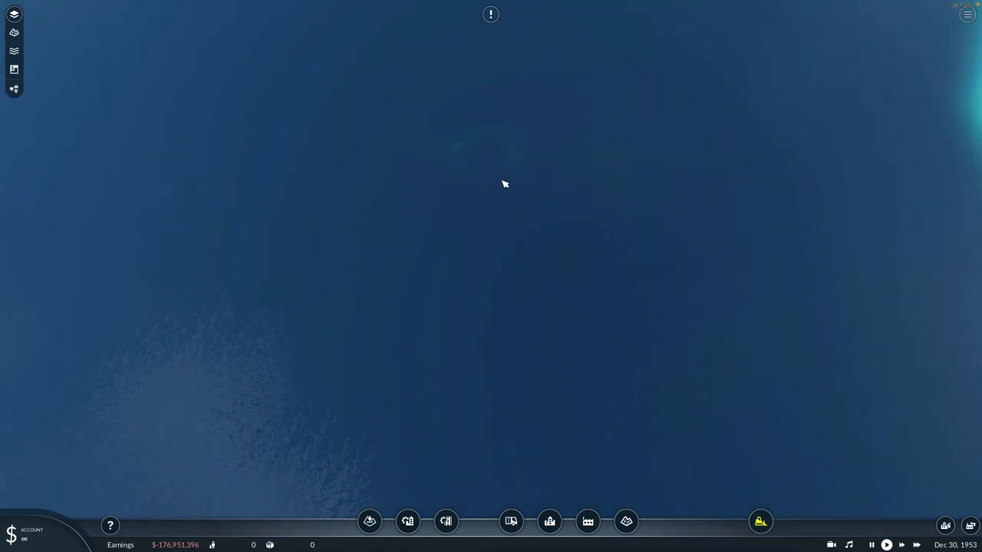
mouse_move(160, 64)
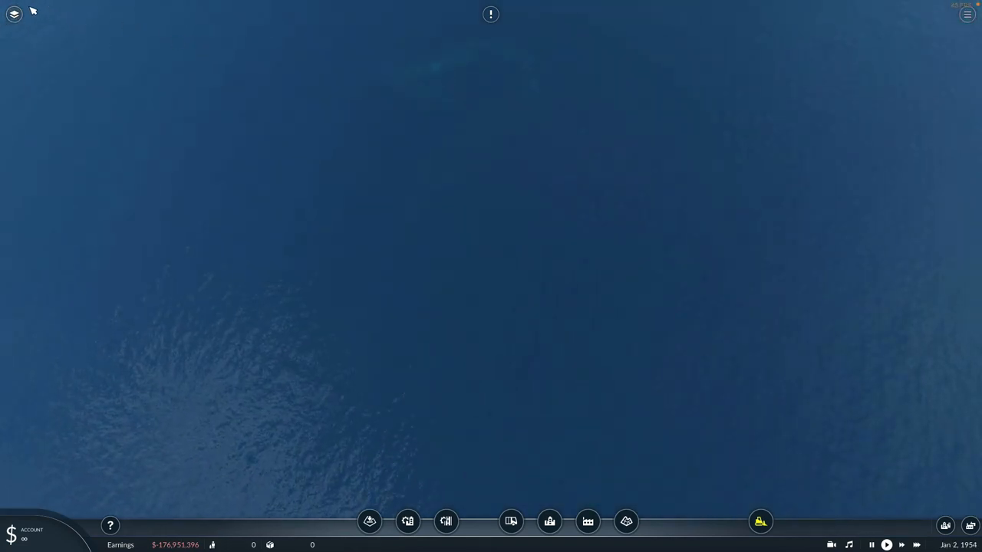
click(13, 14)
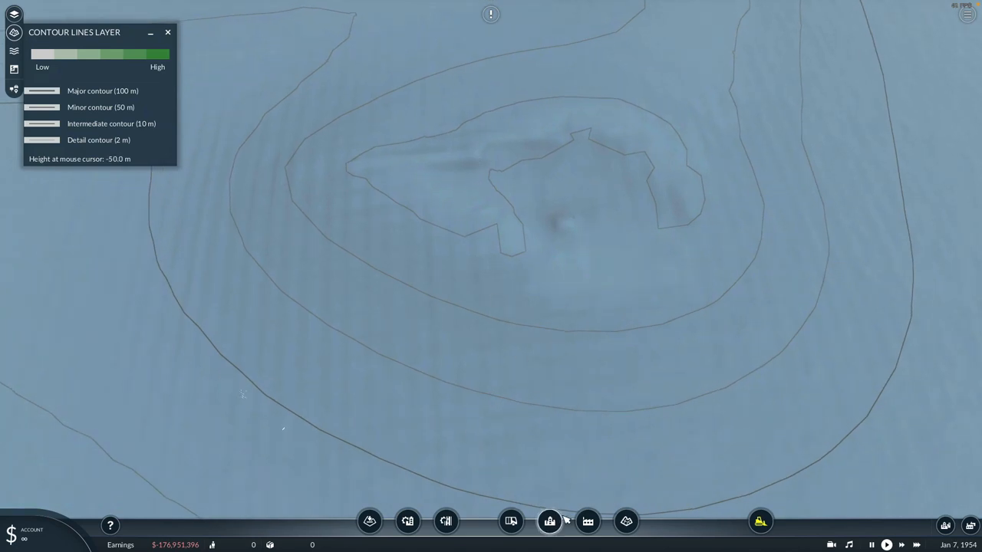
Bring up the terrain editing tools over the contoured underwater shoal
click(626, 521)
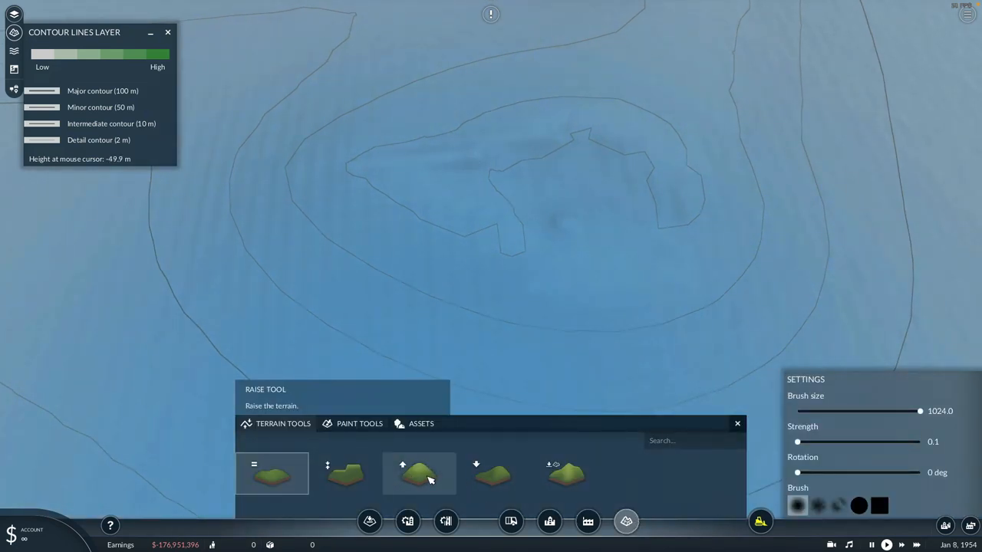
Raise a terrain mound on the submerged shoal with the brush shrunk to about 75
drag(920, 411, 814, 411)
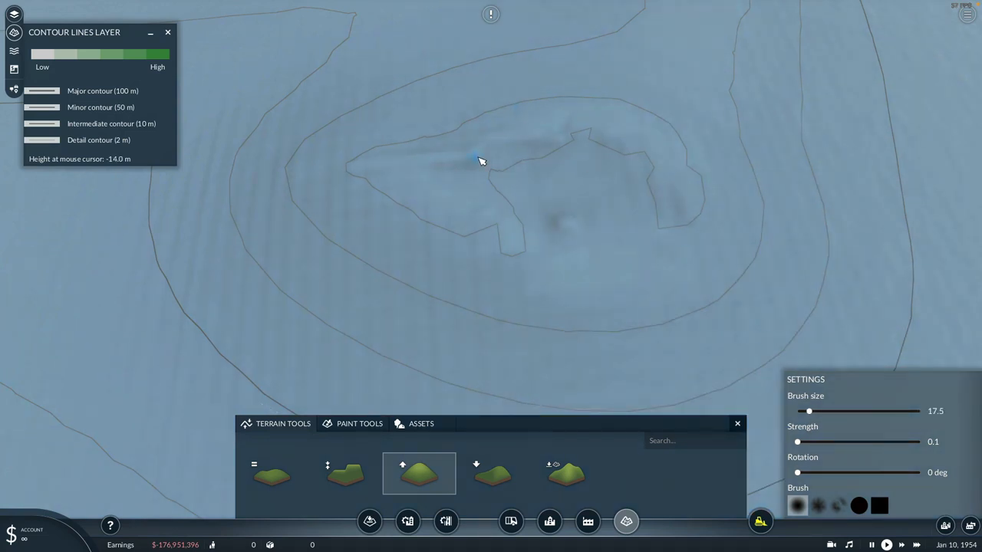
drag(808, 411, 819, 411)
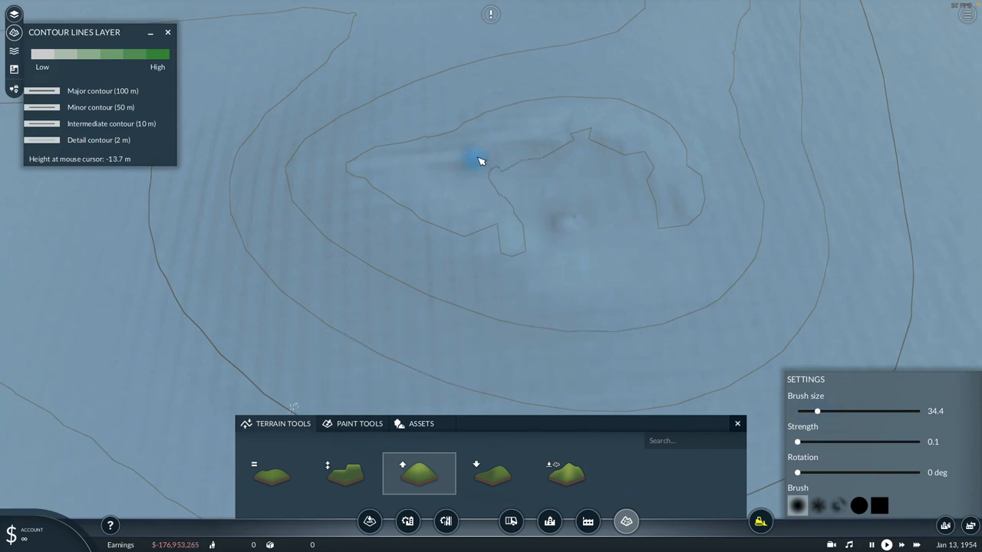
click(473, 157)
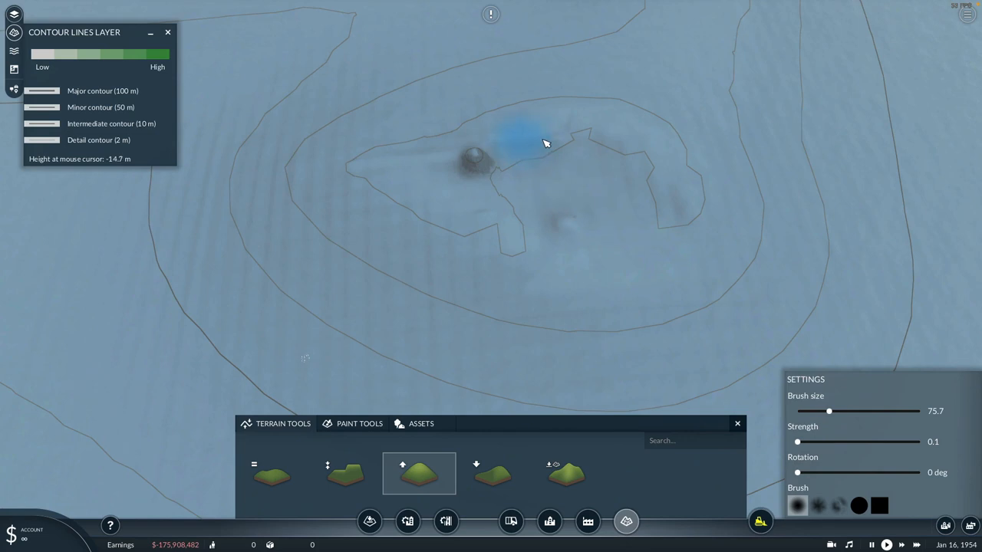
click(522, 146)
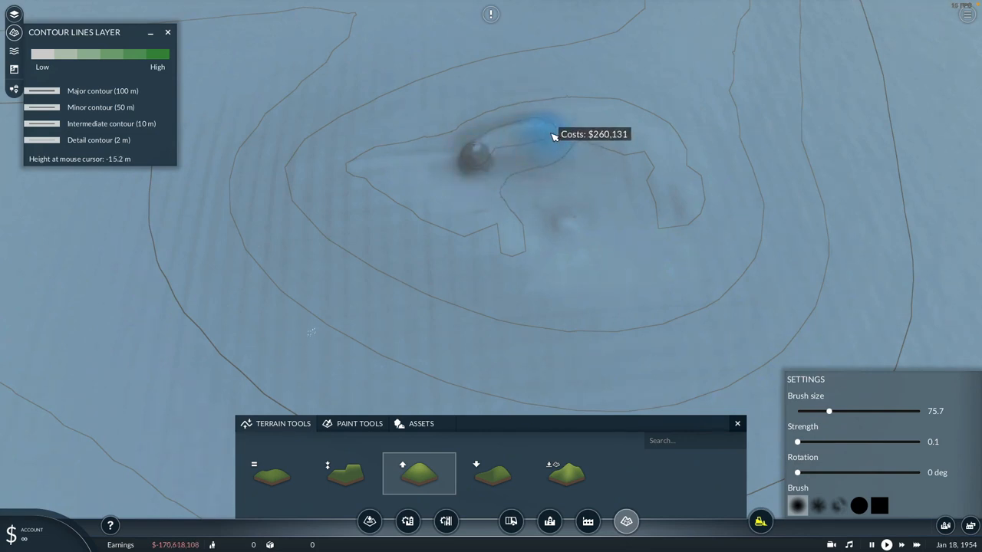
click(503, 141)
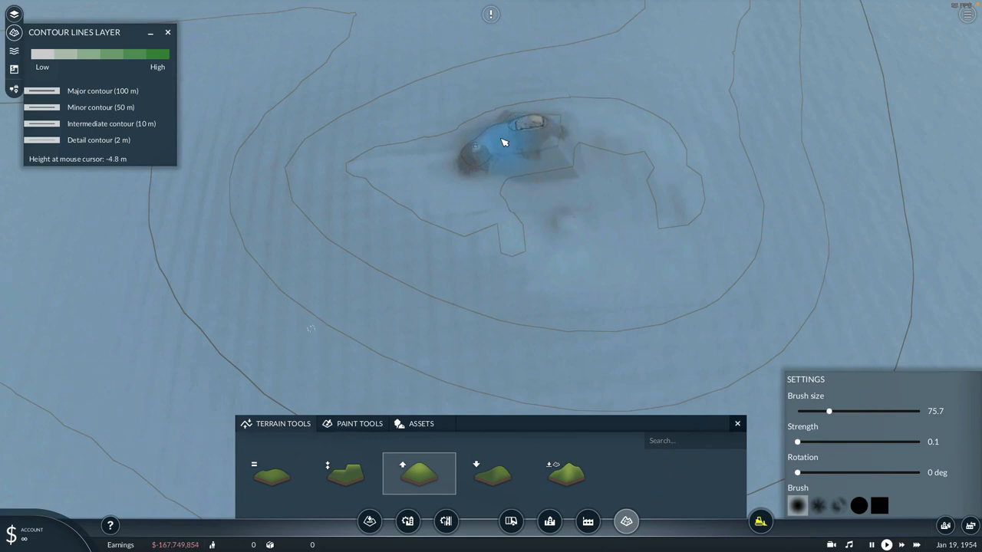
click(498, 138)
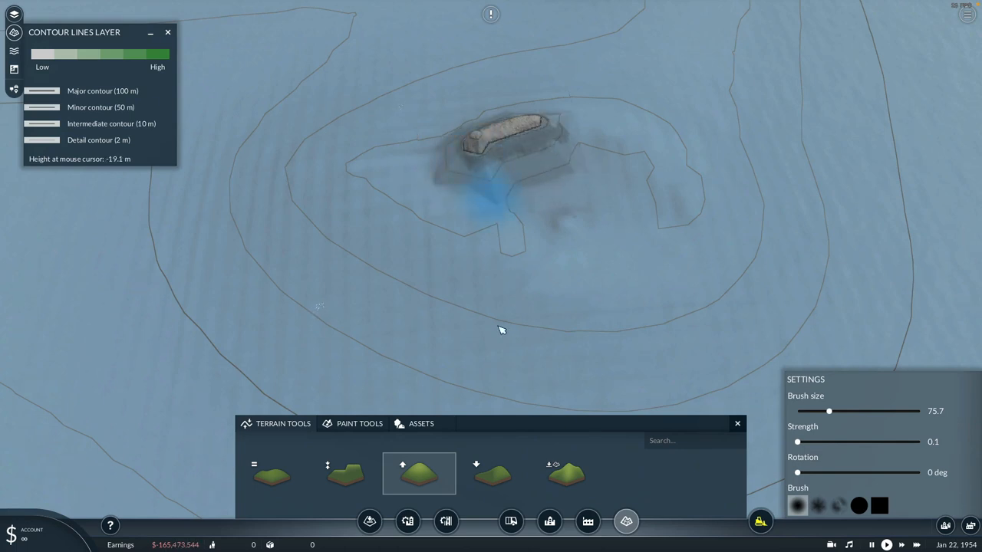
Level the top of the raised mound flat with the level tool
click(271, 473)
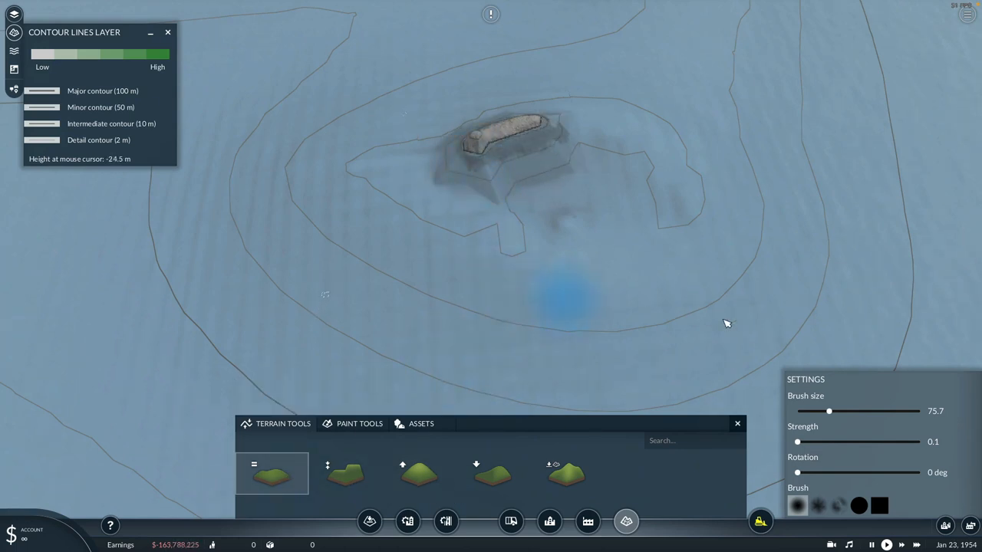
click(535, 221)
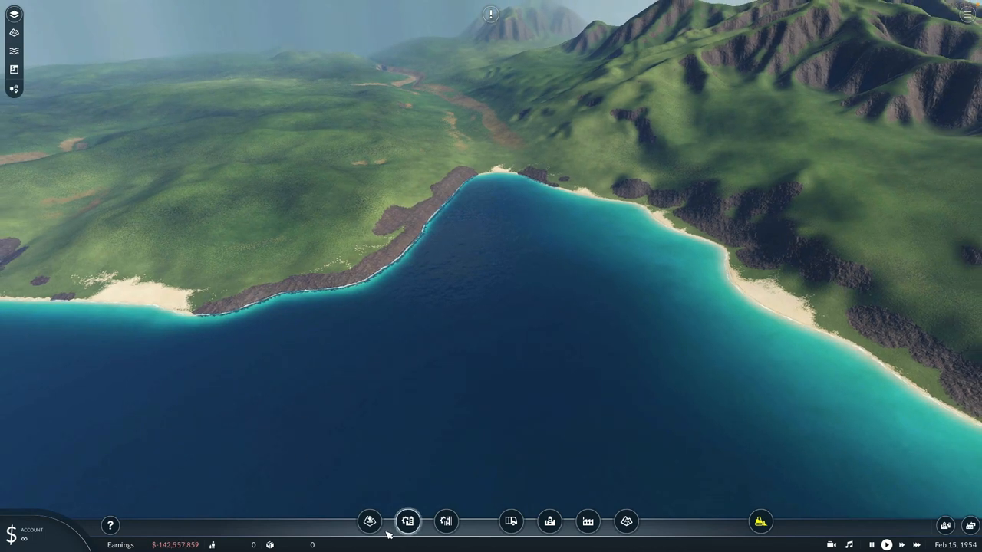
Bring up the heightmap import window previewing the coastal island-and-fjord map
click(368, 521)
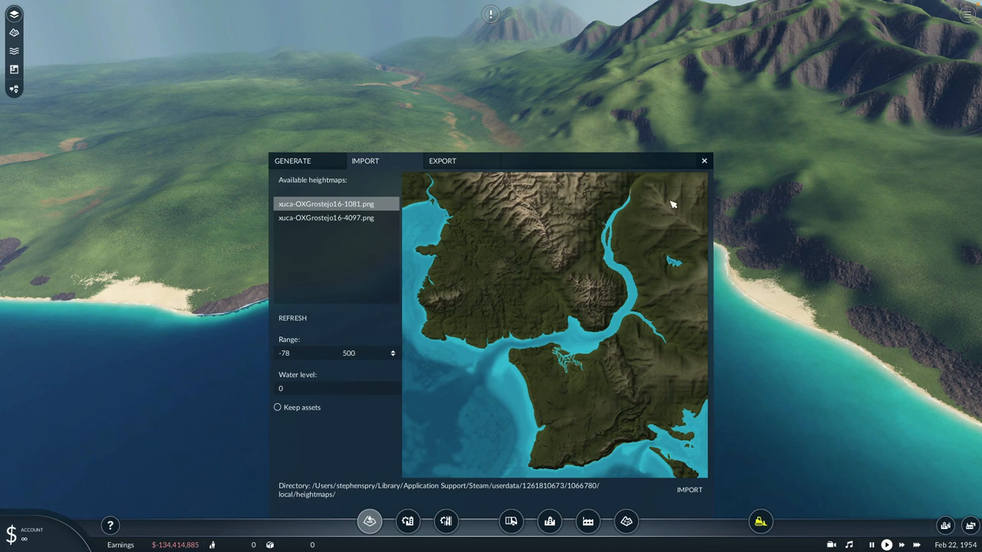
Close and reopen the heightmap import window to raise the range maximum to 870
click(702, 162)
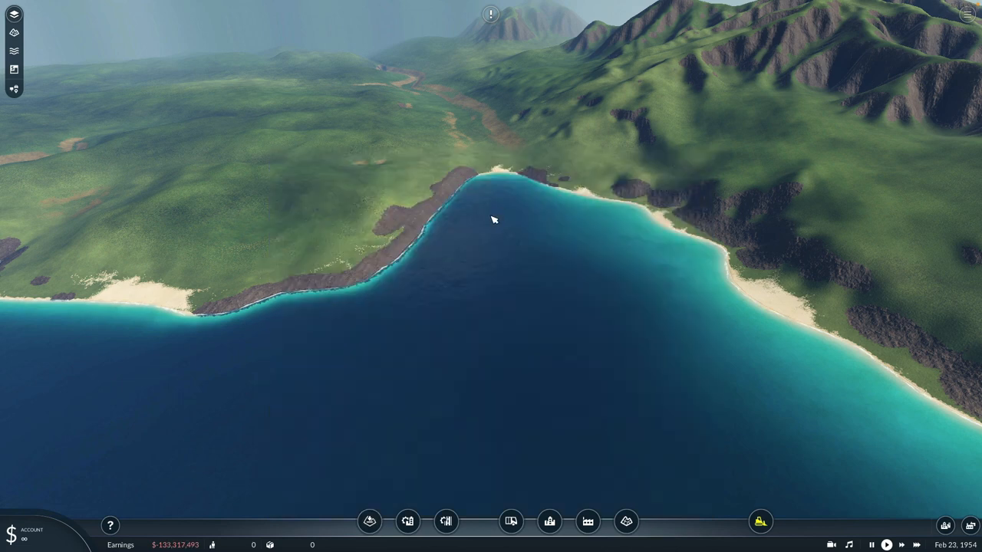
click(368, 522)
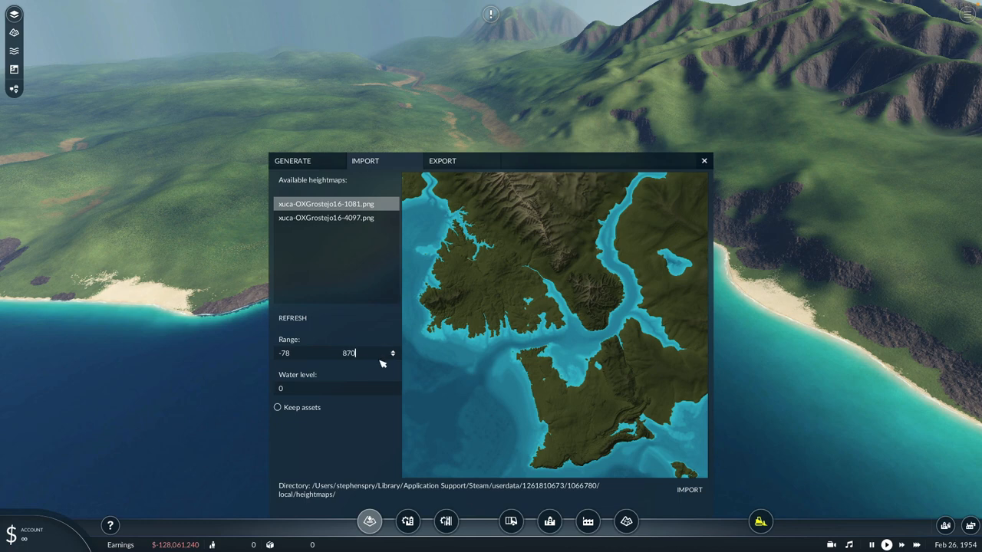
mouse_move(558, 29)
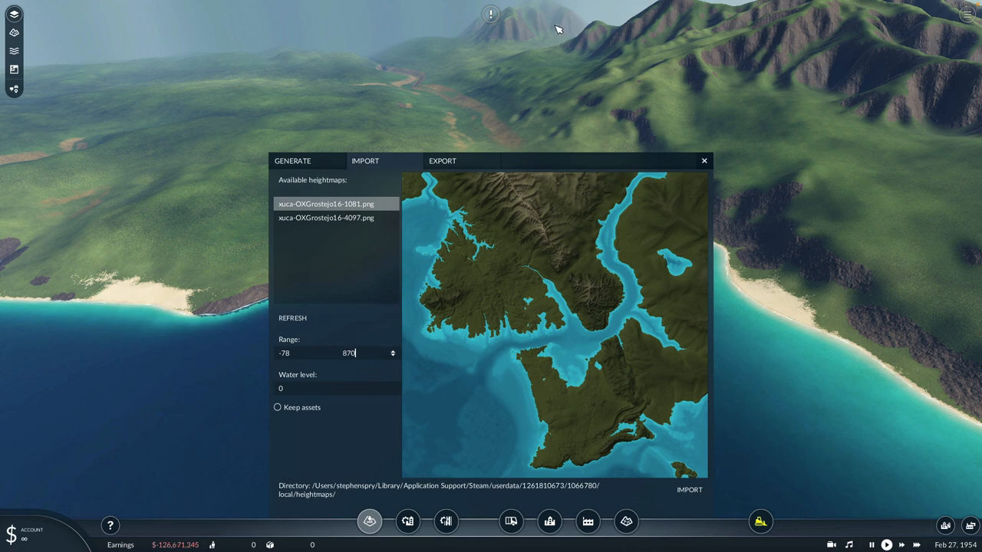
mouse_move(805, 169)
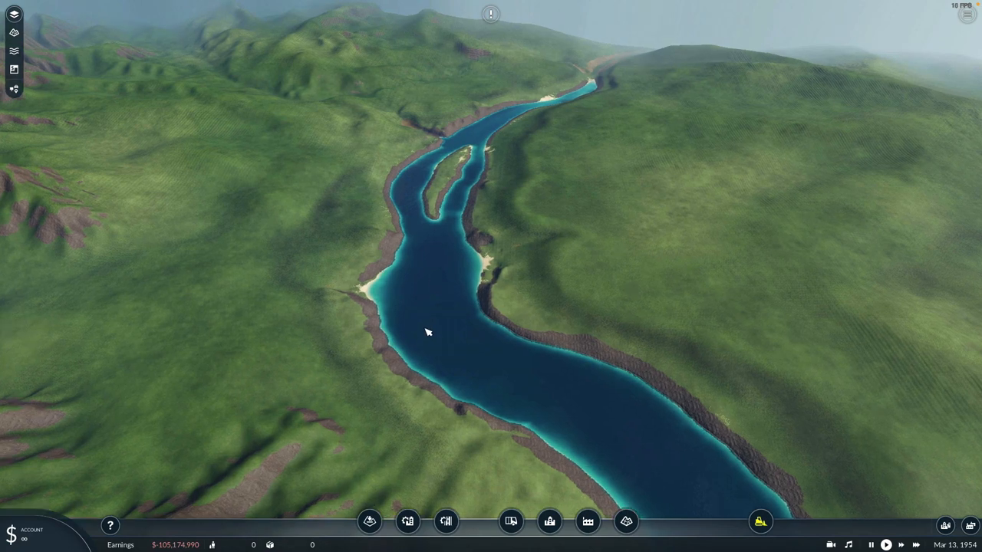
drag(428, 331, 442, 303)
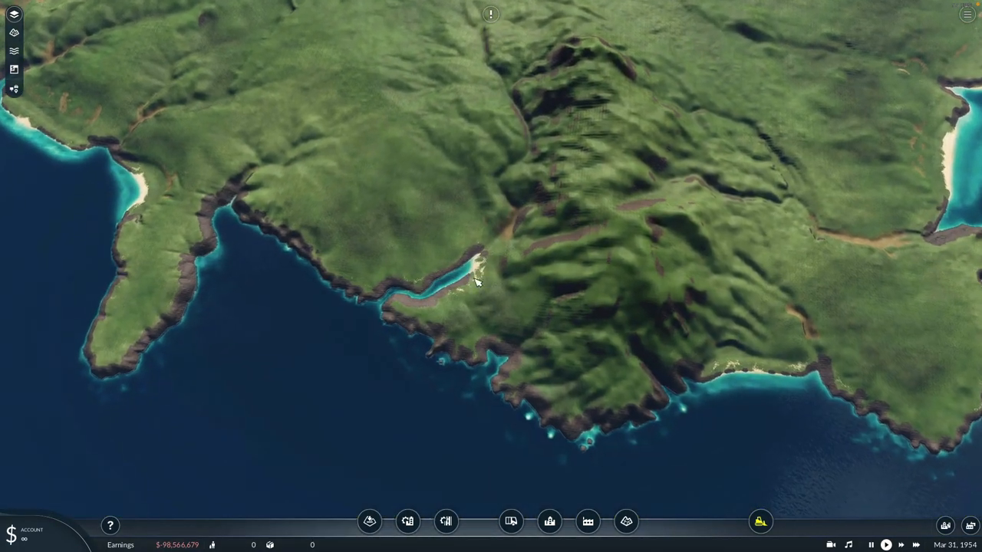
mouse_move(405, 222)
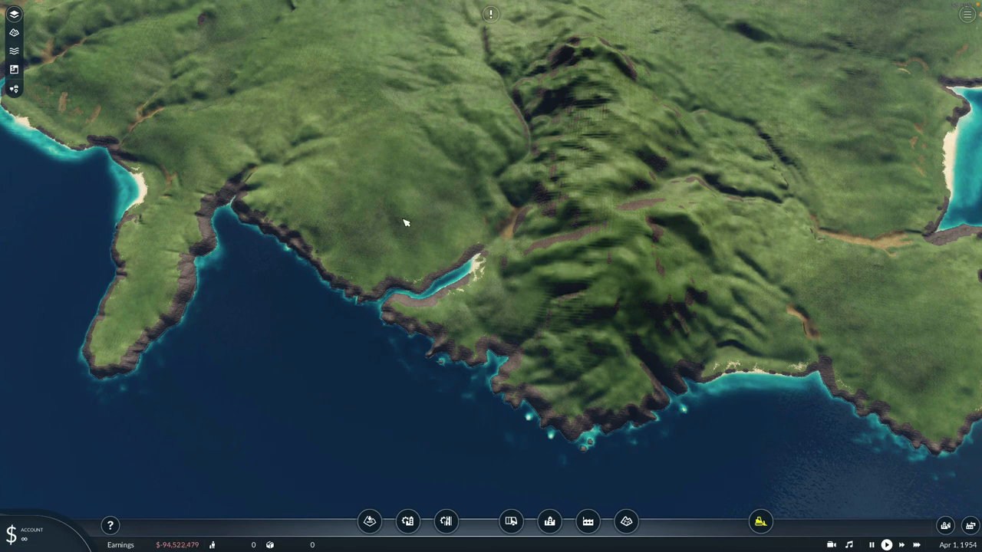
drag(407, 222, 706, 217)
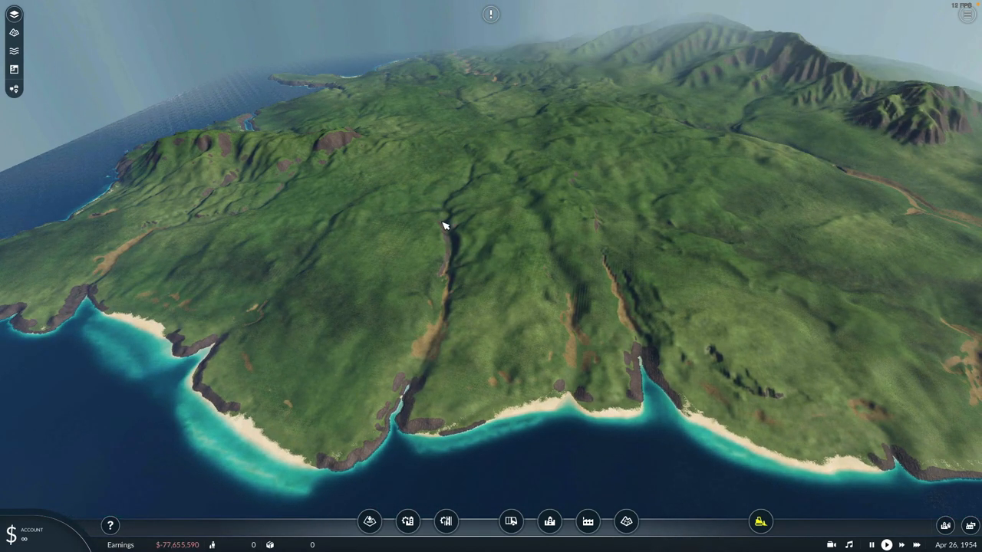
mouse_move(437, 325)
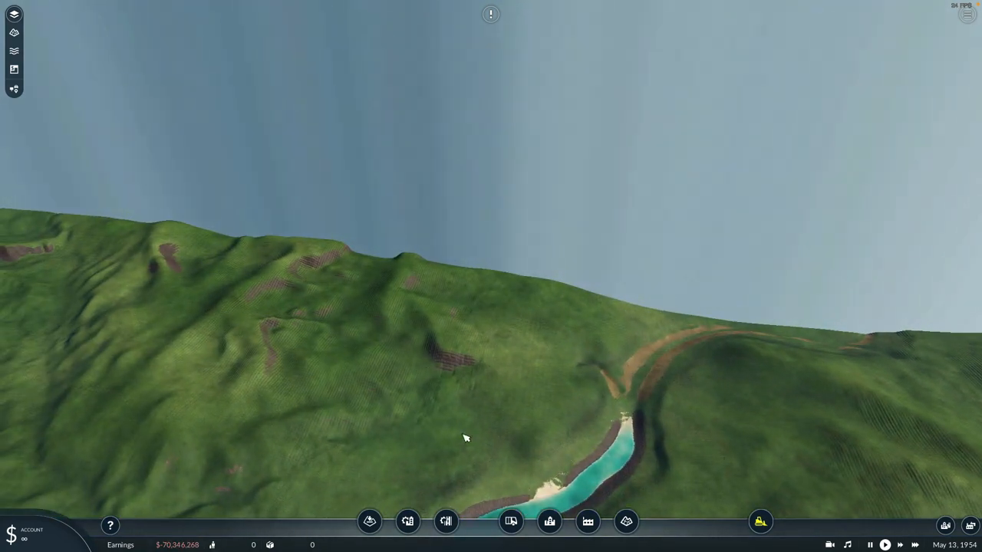
Smooth the grassy hillside with the level tool at brush size 1024, strength 0.1
click(626, 521)
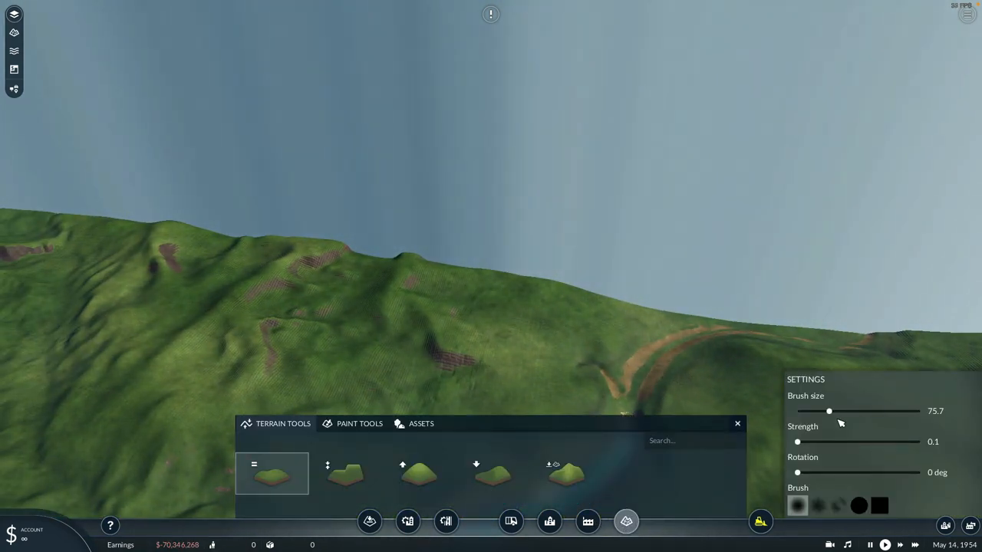
drag(828, 411, 914, 411)
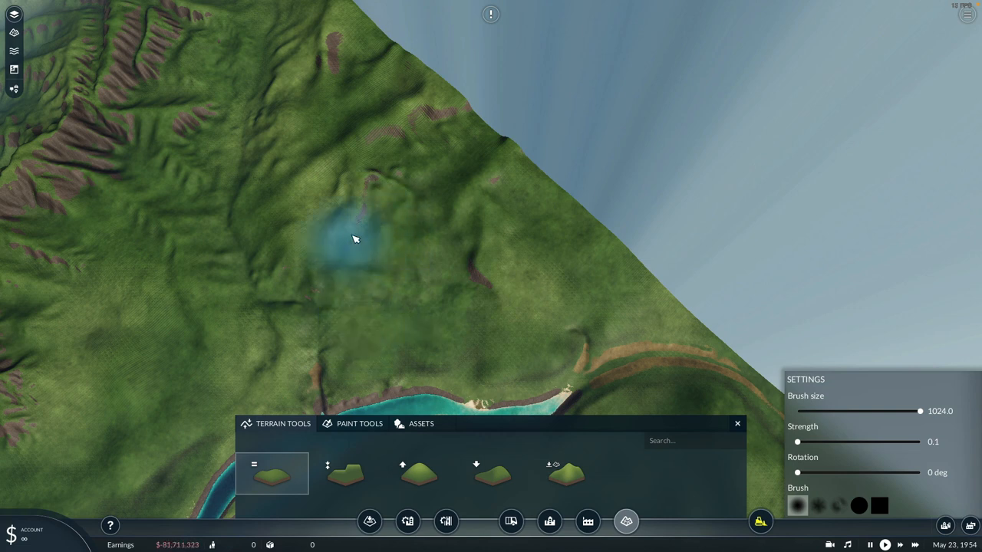
click(356, 237)
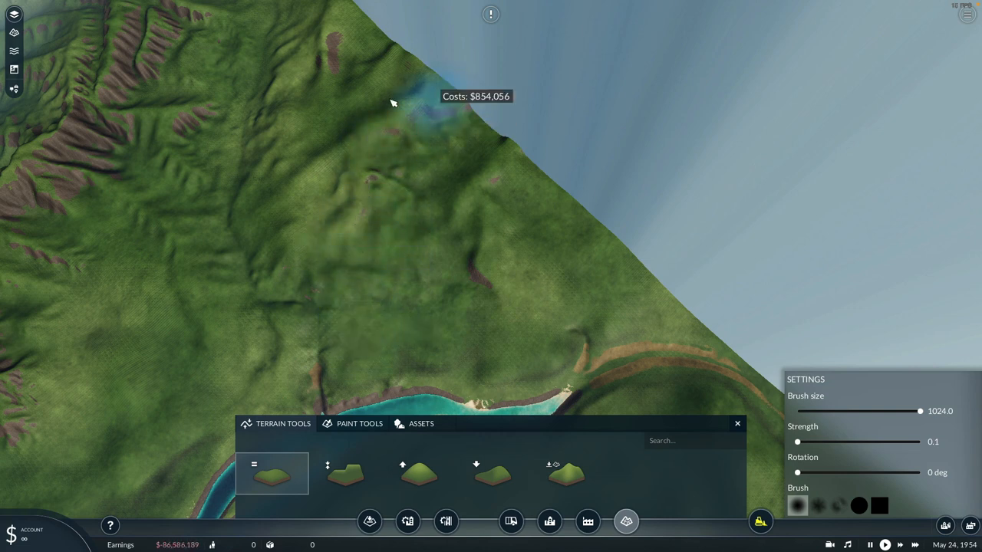